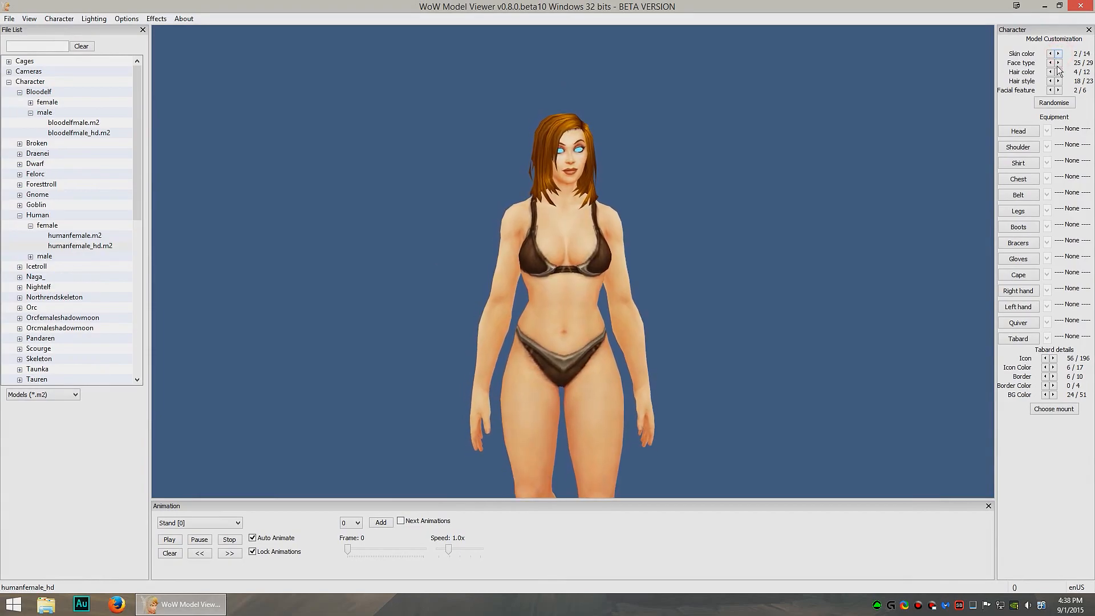
Cycle the human female's face and hair colour, then load the high-detail blood elf male model
click(1059, 63)
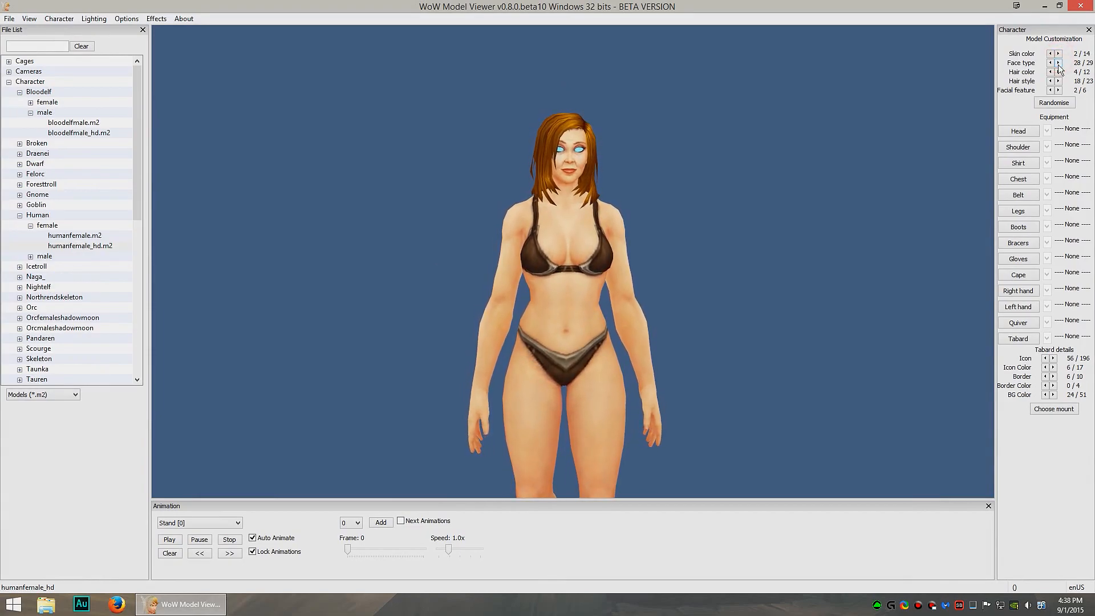
click(1050, 63)
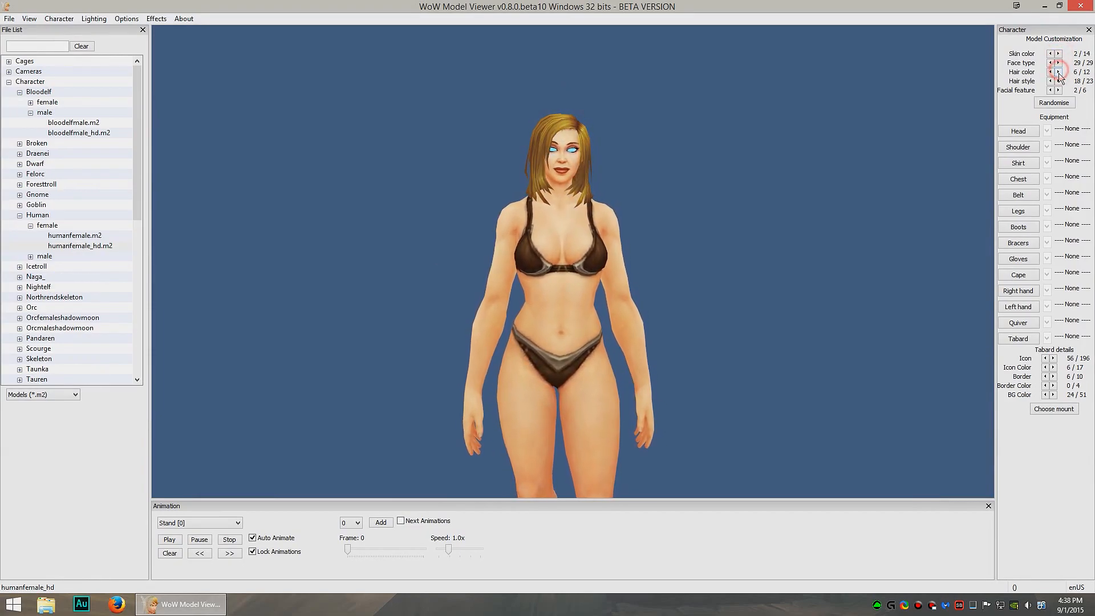
click(1074, 80)
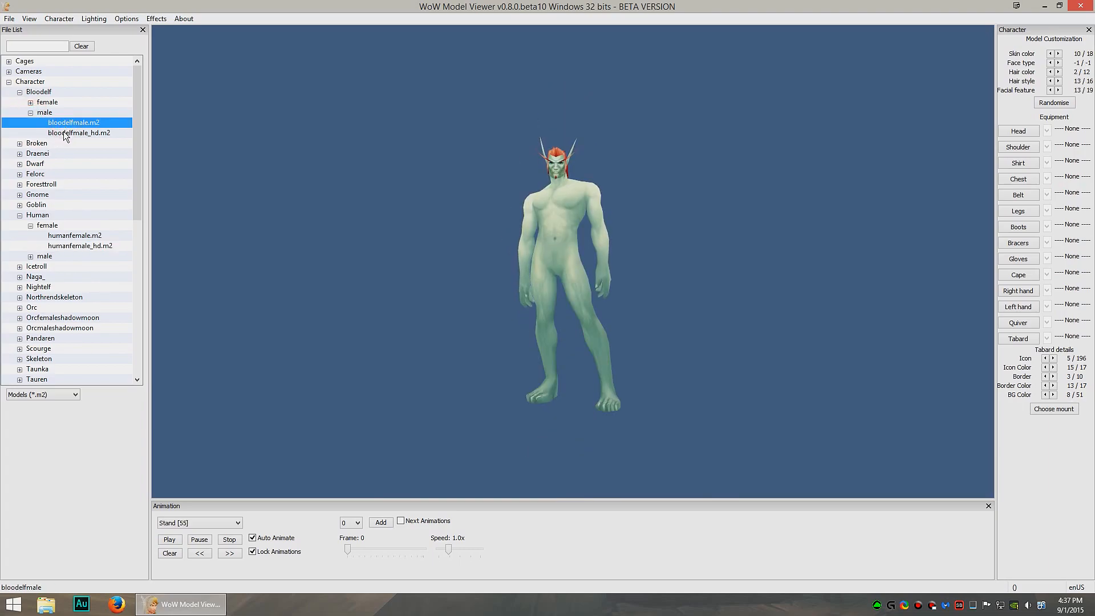
click(79, 133)
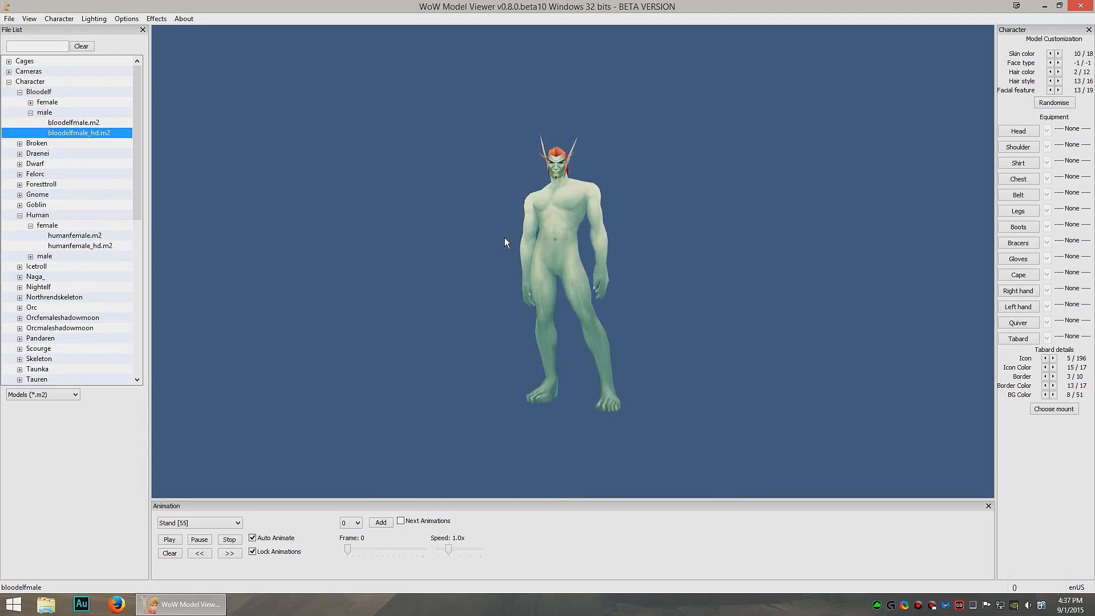
click(1054, 102)
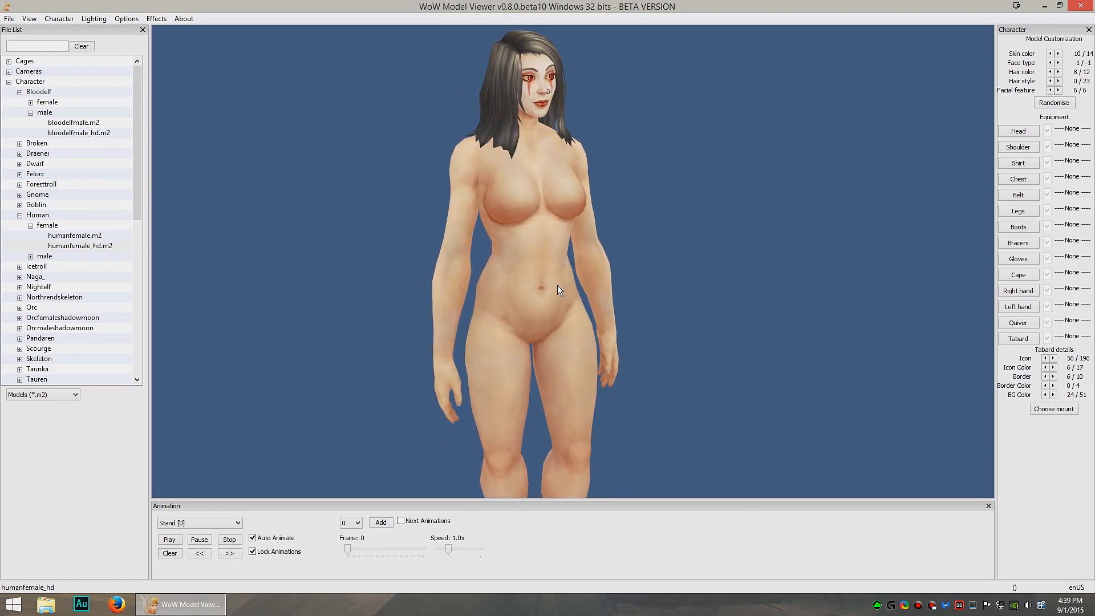
Search Google for 'wow model viewer' by typing 'wow mo' and picking the suggestion
click(118, 603)
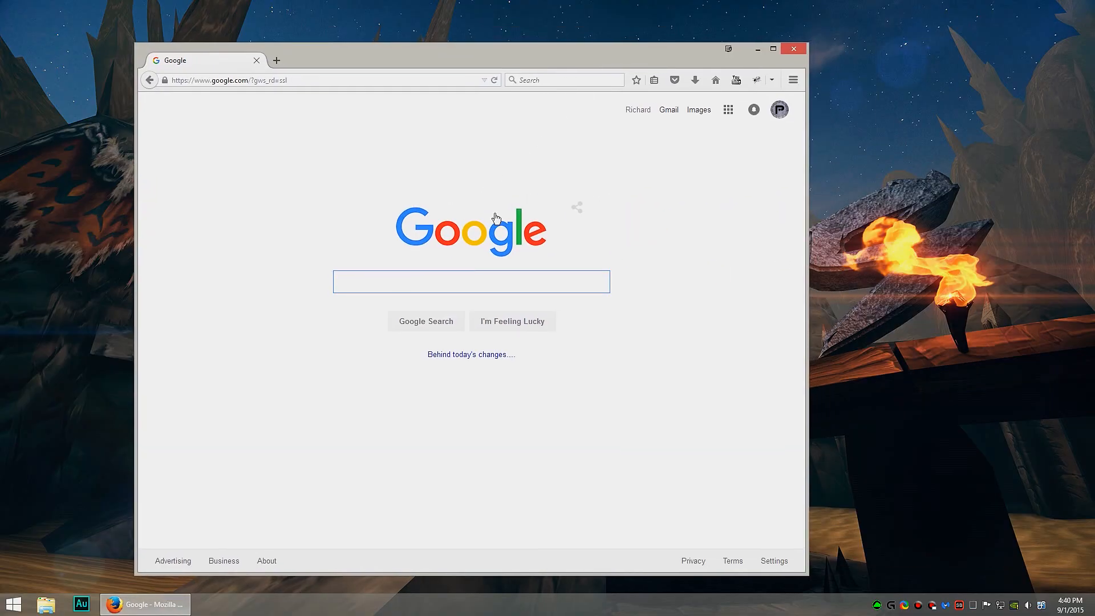
text(wow mo)
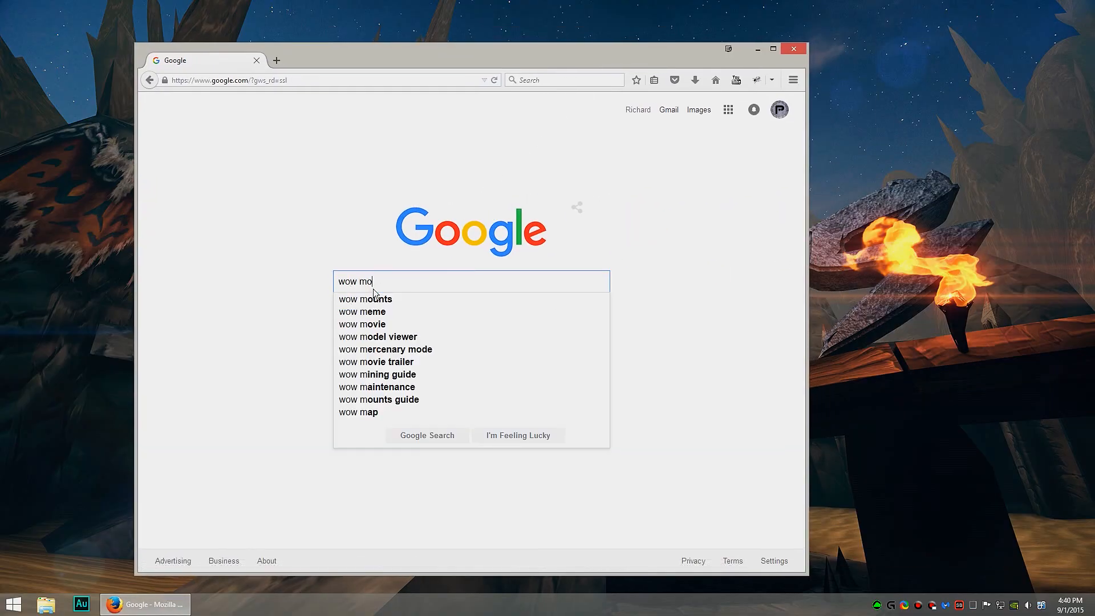
click(378, 337)
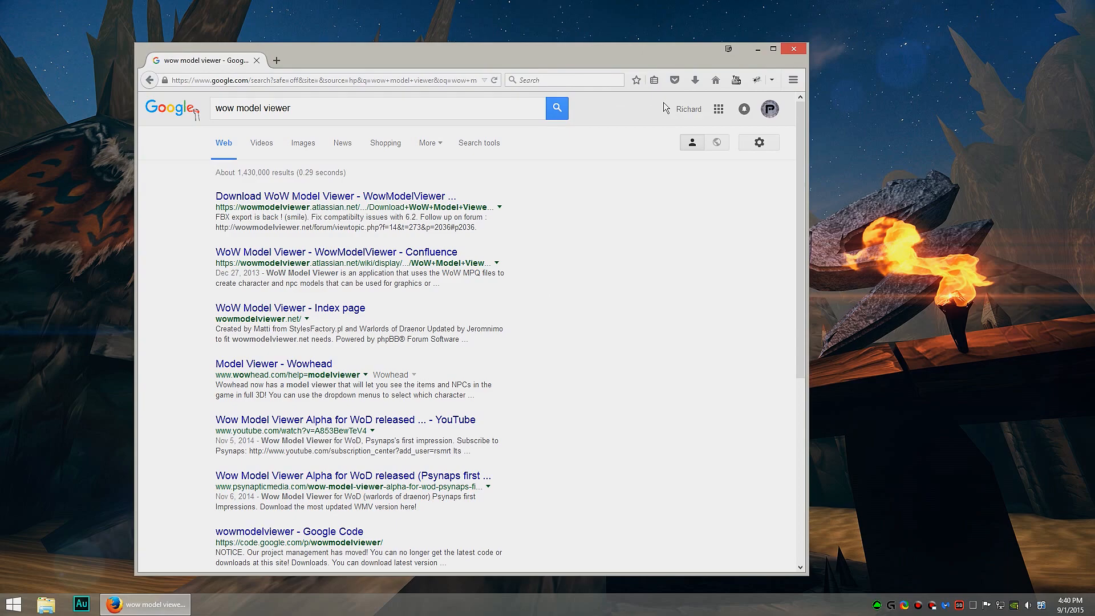
mouse_move(707, 58)
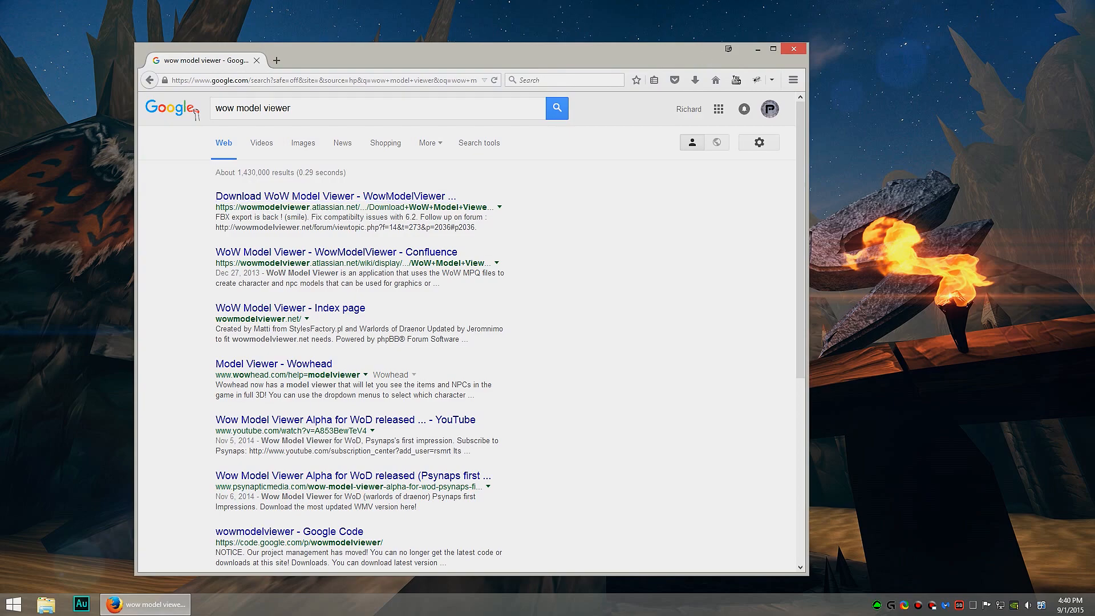
mouse_move(282, 202)
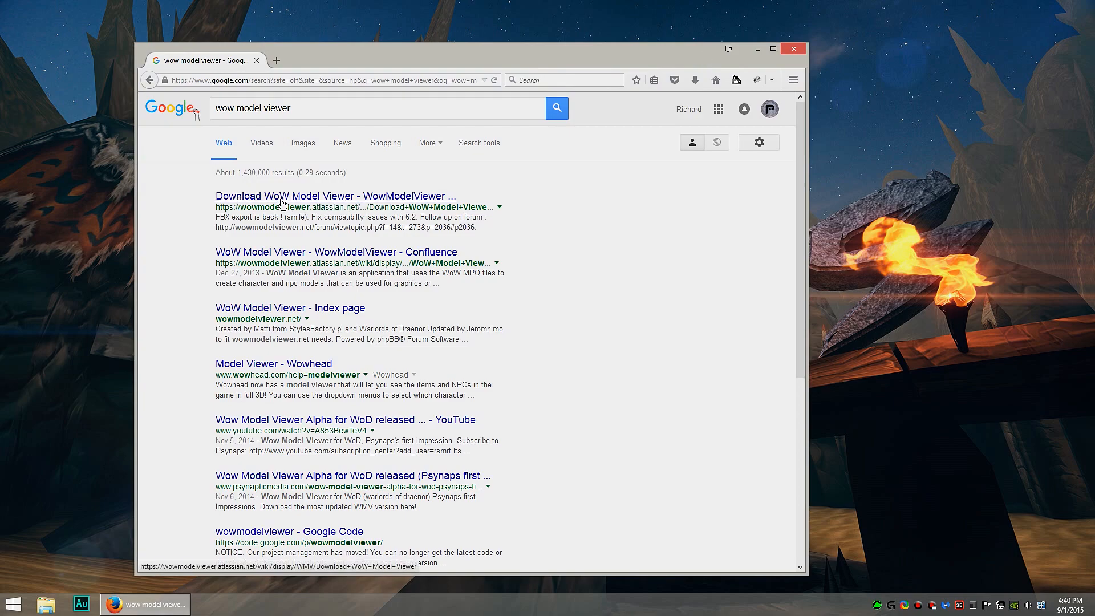
Open the Download WoW Model Viewer page and save the WMV_Installer_v080beta10 installer
click(336, 196)
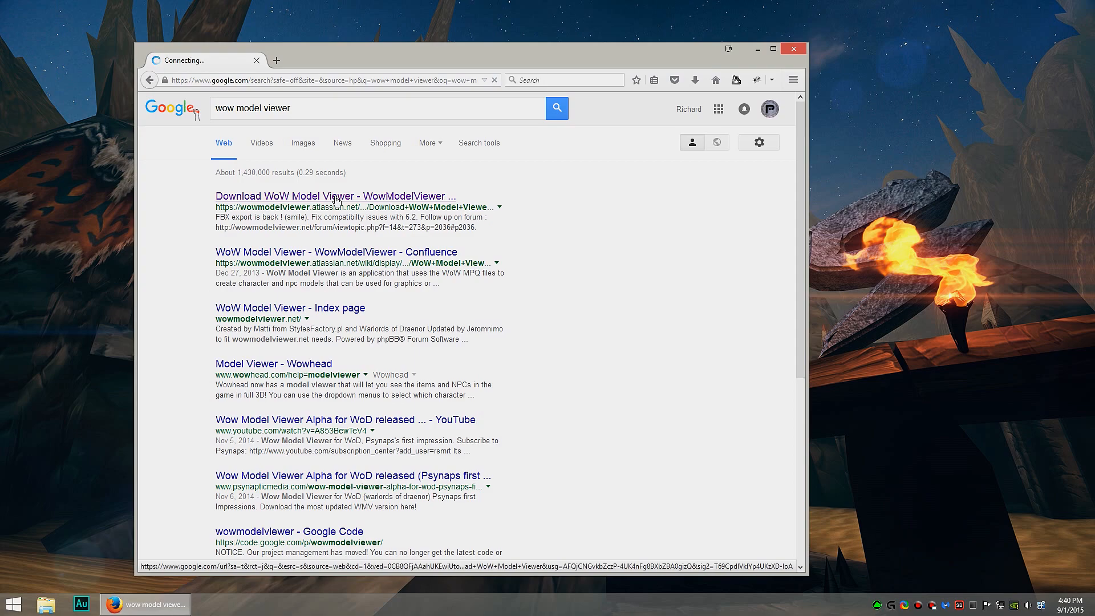
click(336, 197)
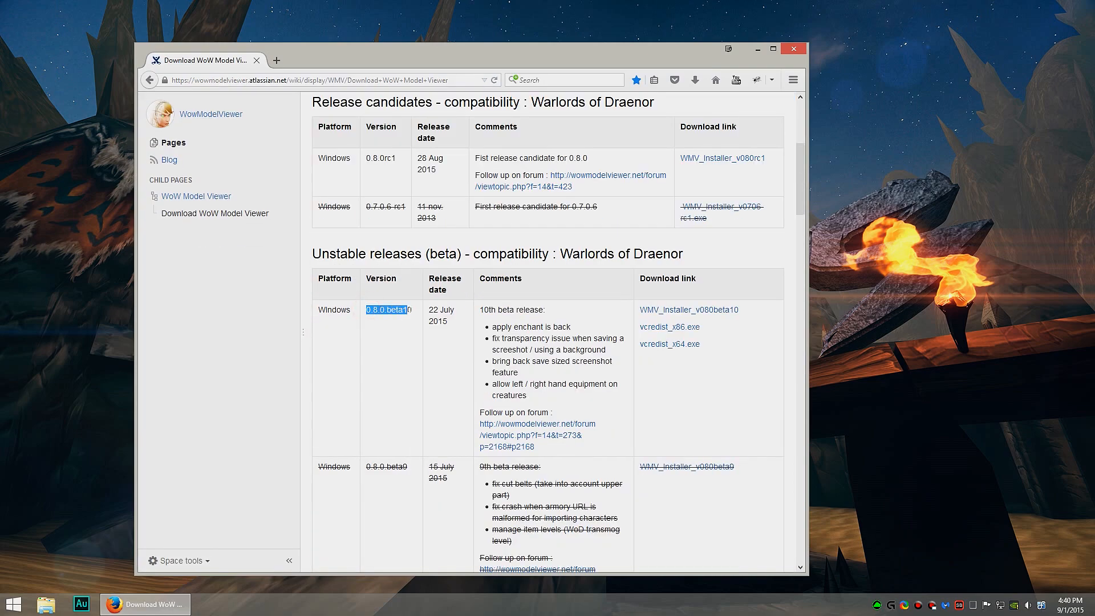
click(401, 311)
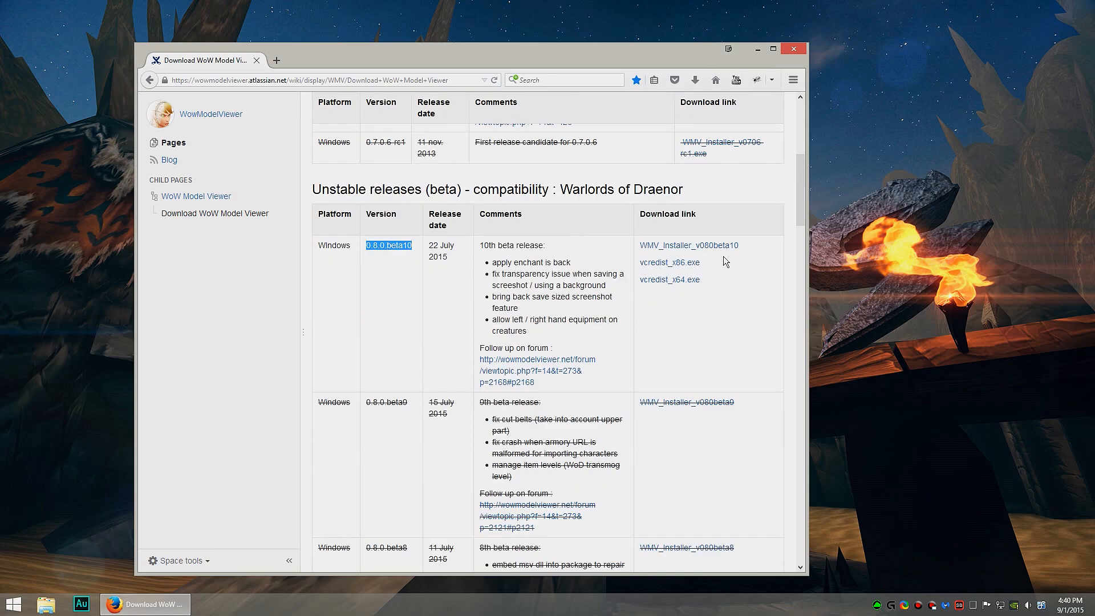
mouse_move(443, 267)
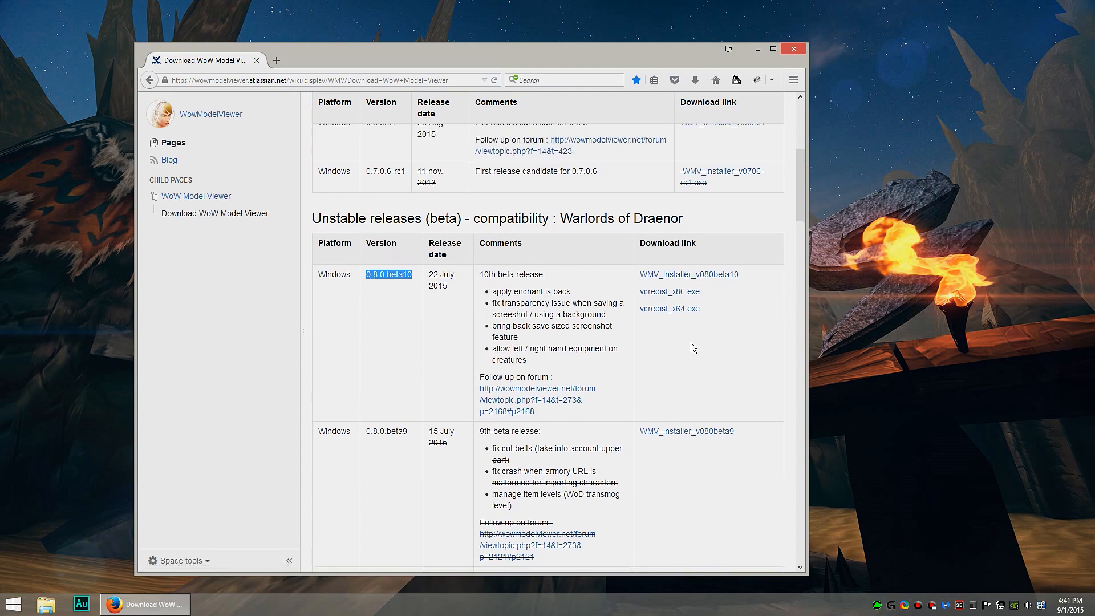
click(688, 274)
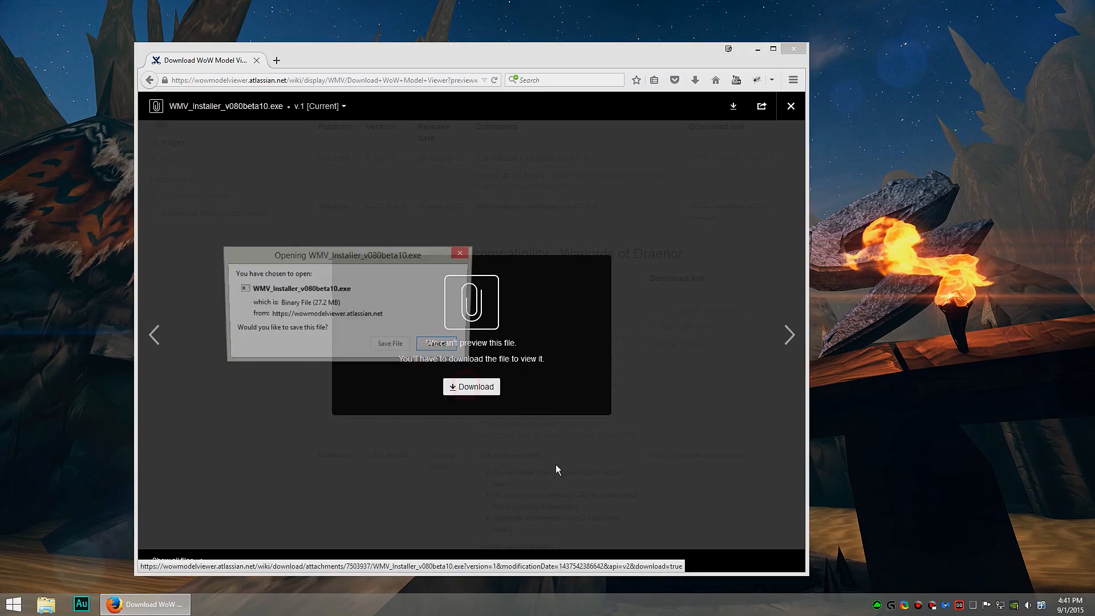
click(390, 343)
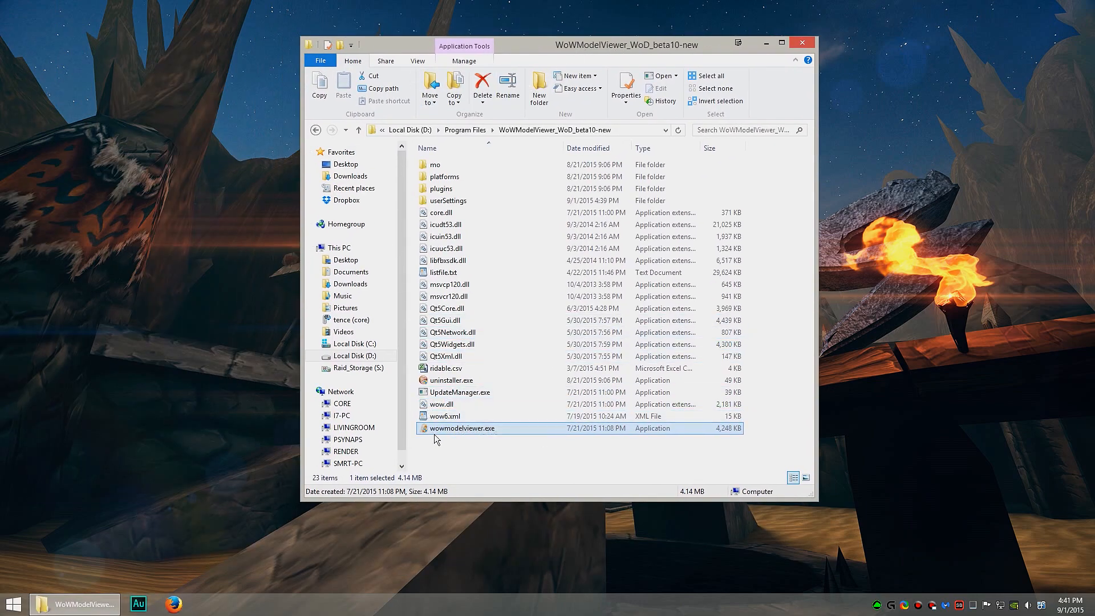
Run wowmodelviewer.exe, accept loading World of Warcraft data, and maximize the window
double_click(462, 427)
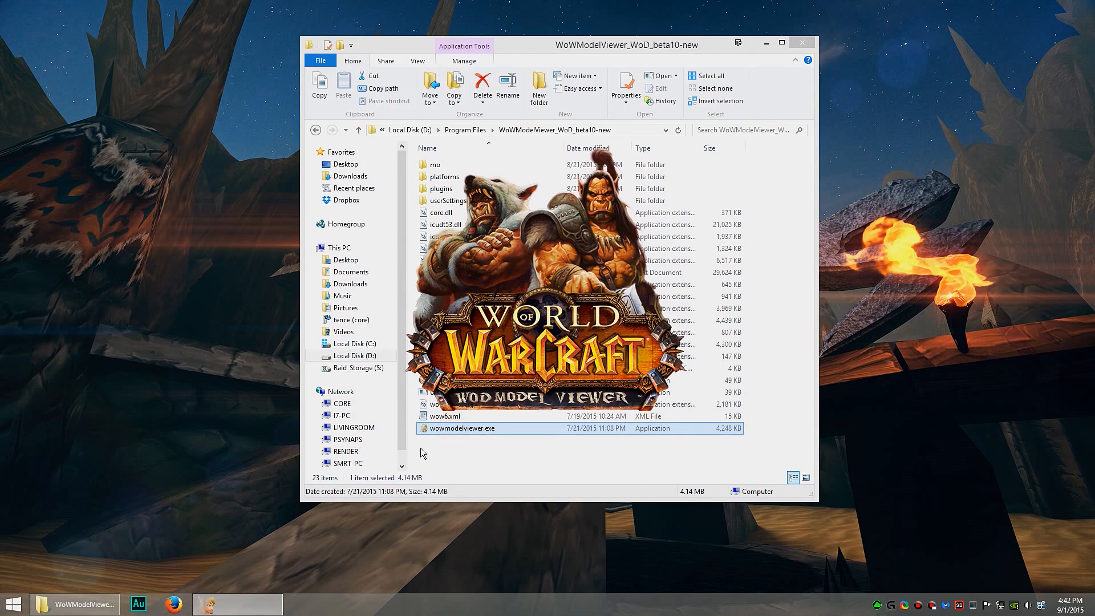
double_click(463, 428)
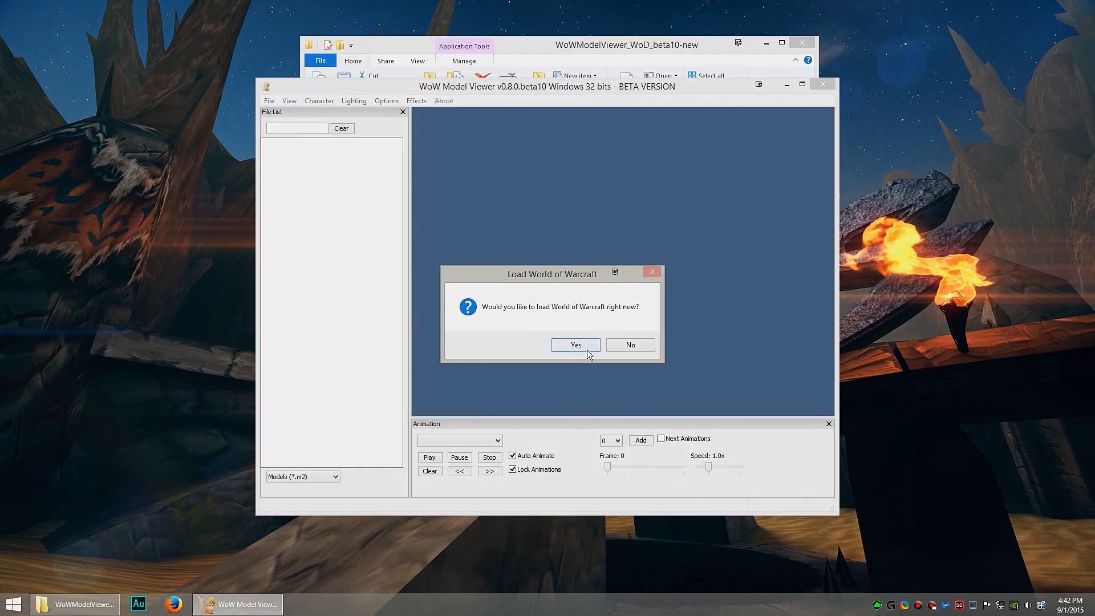
click(576, 344)
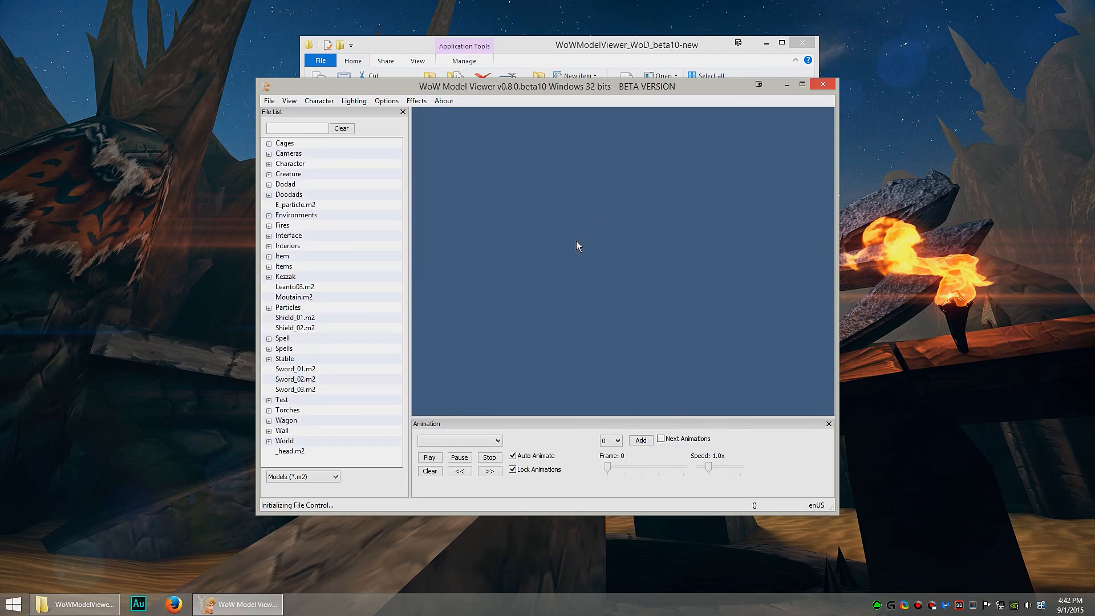
click(786, 84)
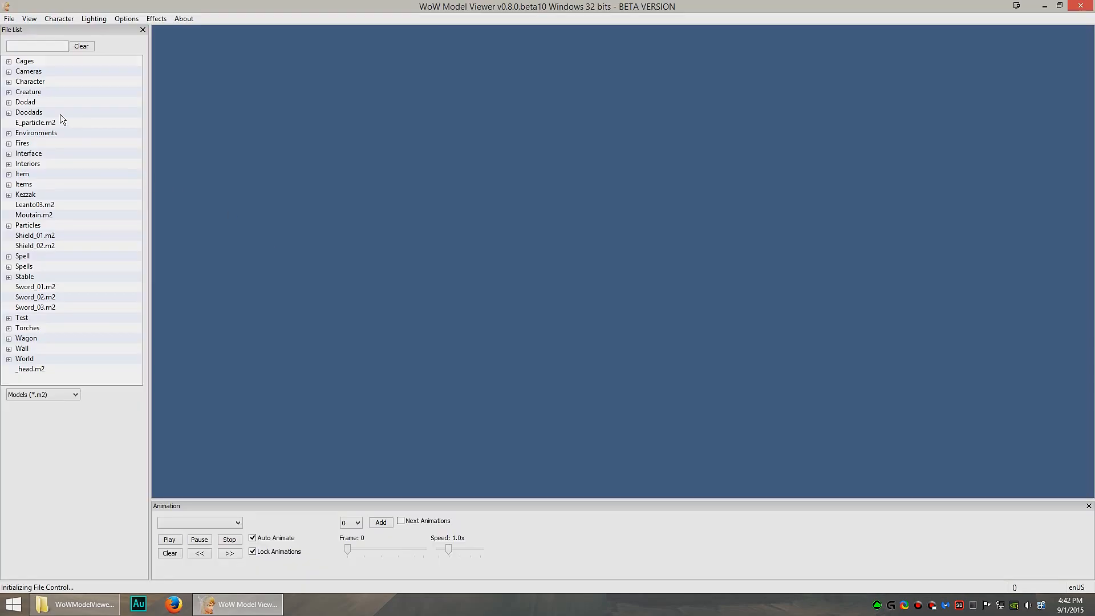
Expand the character folders to load the orc male HD model and open the Character menu
click(8, 82)
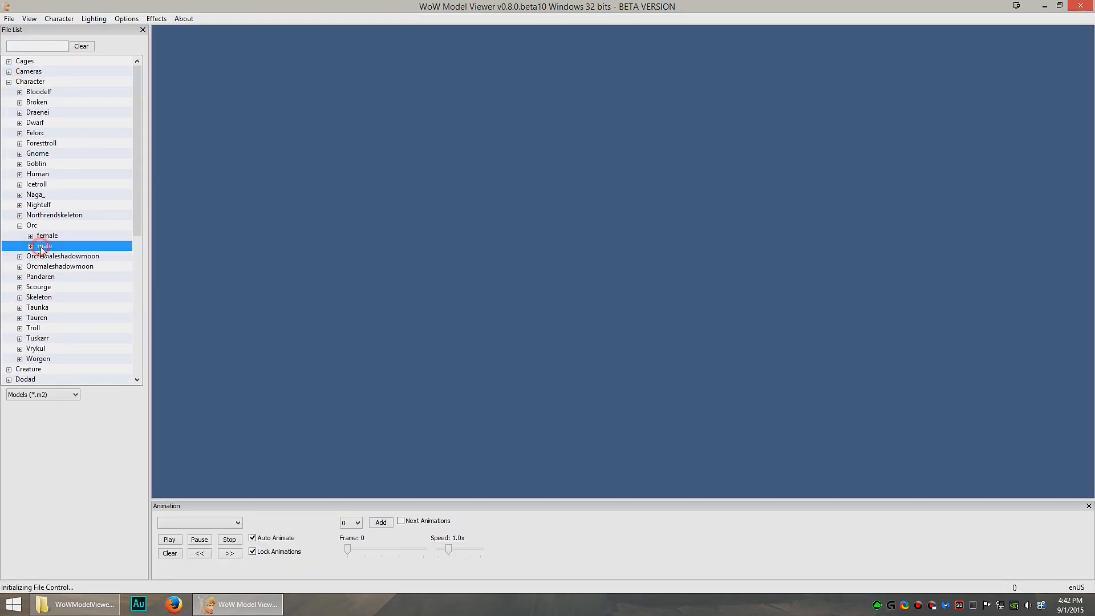
click(36, 245)
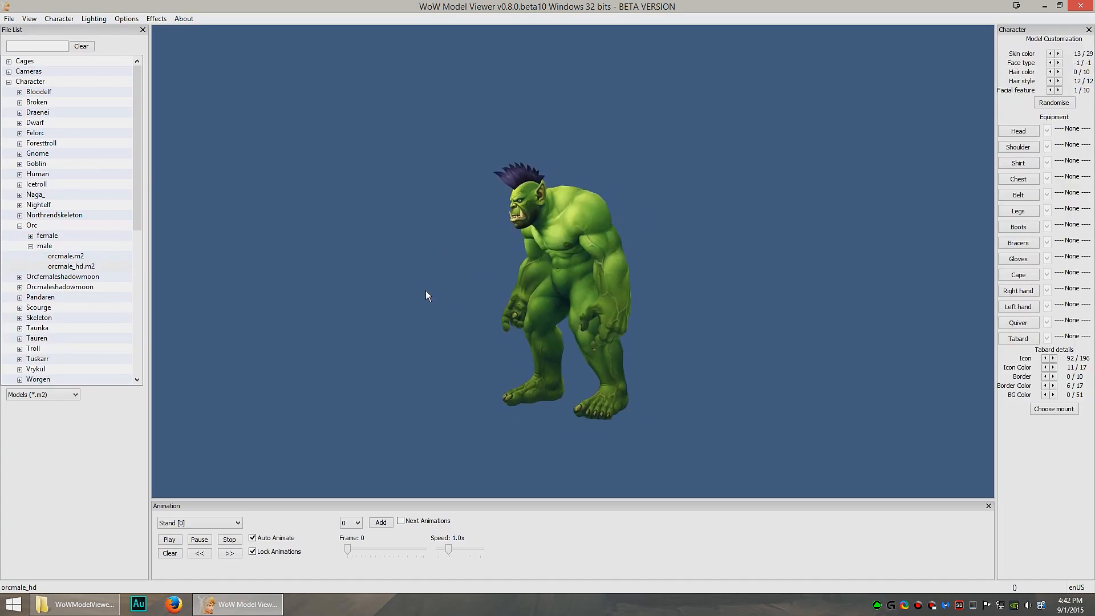
click(59, 18)
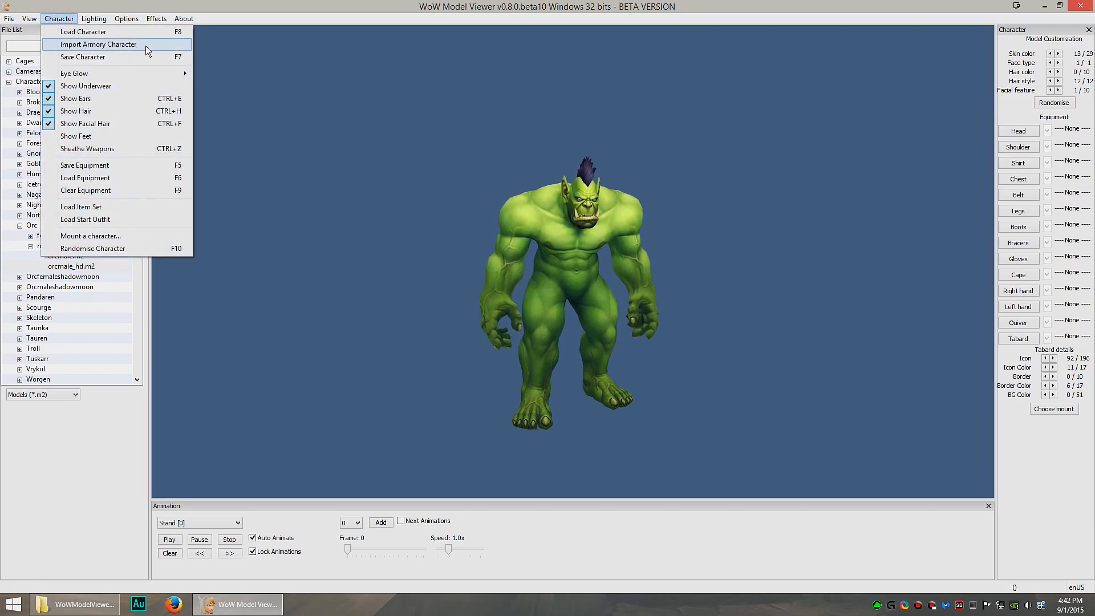
Import an Armory character, dismiss the transmog notice, re-import Bajheera, and rotate the view
click(98, 44)
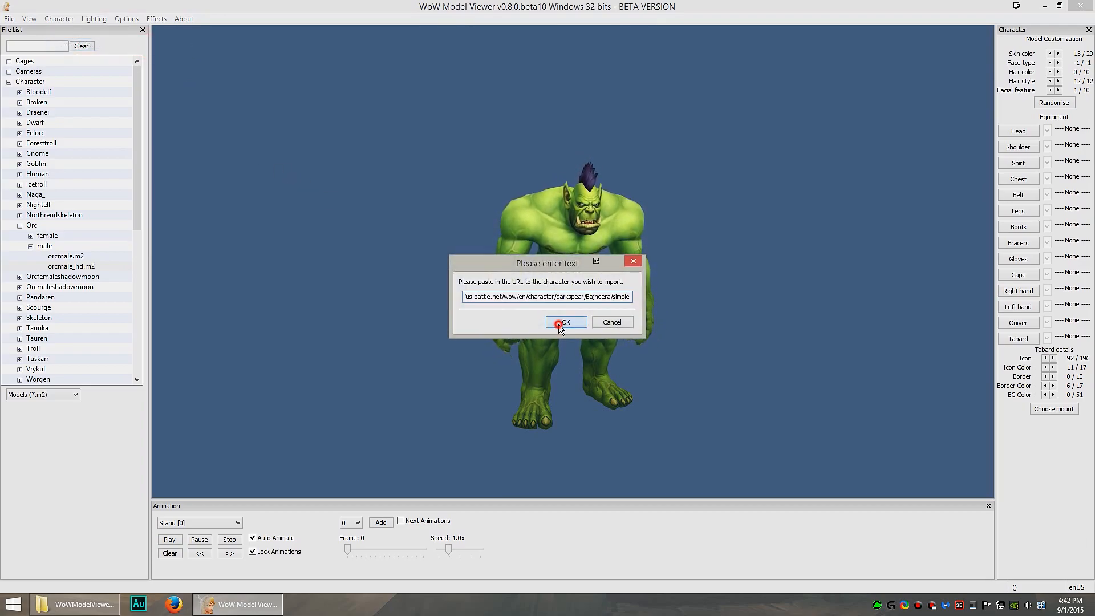
click(565, 322)
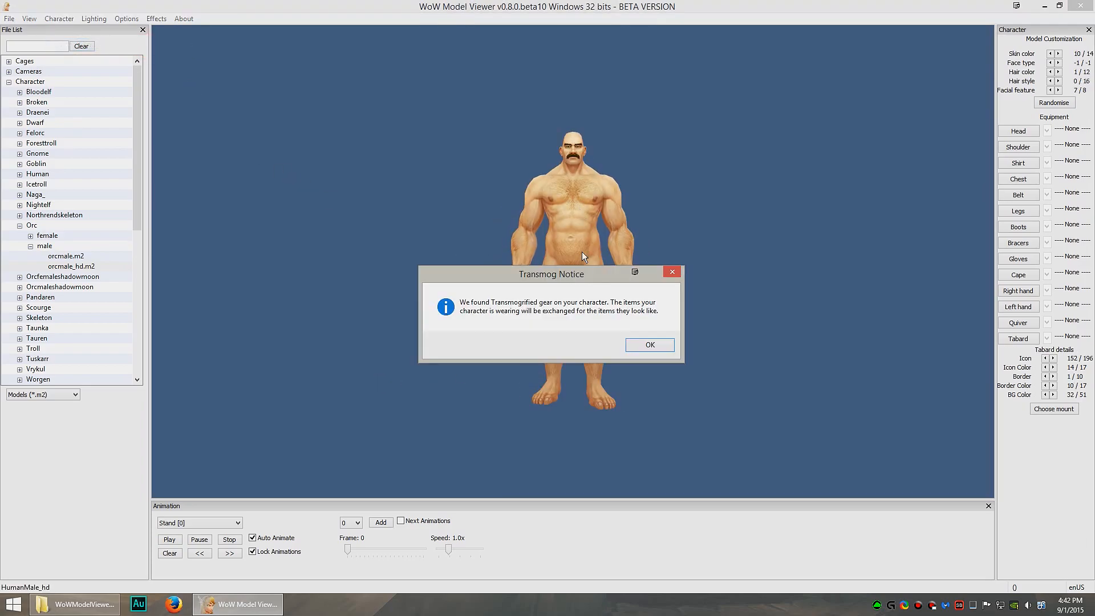
click(649, 344)
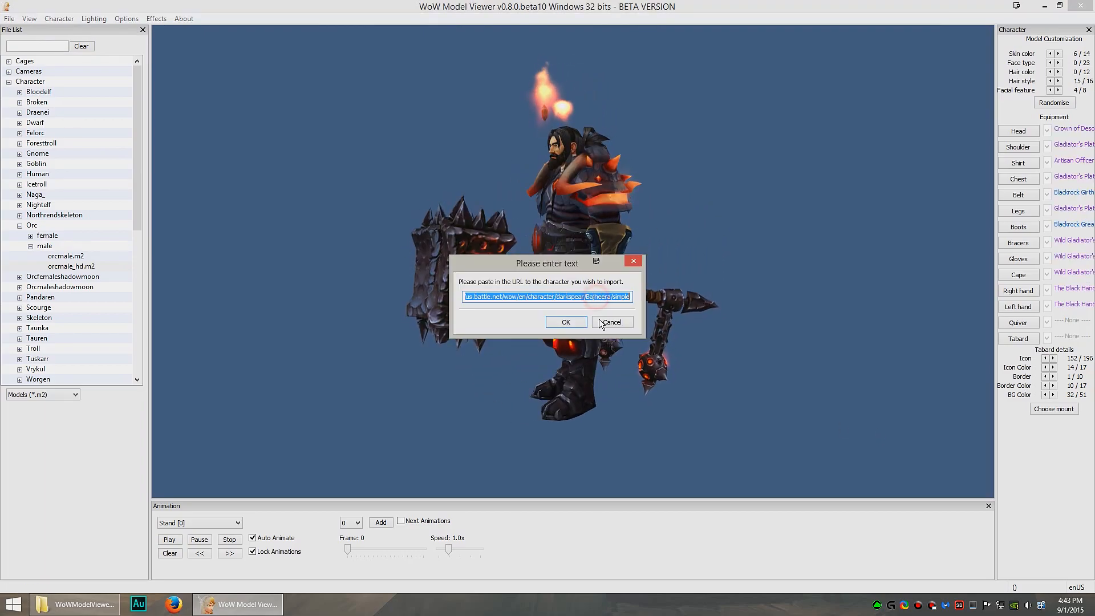
double_click(595, 297)
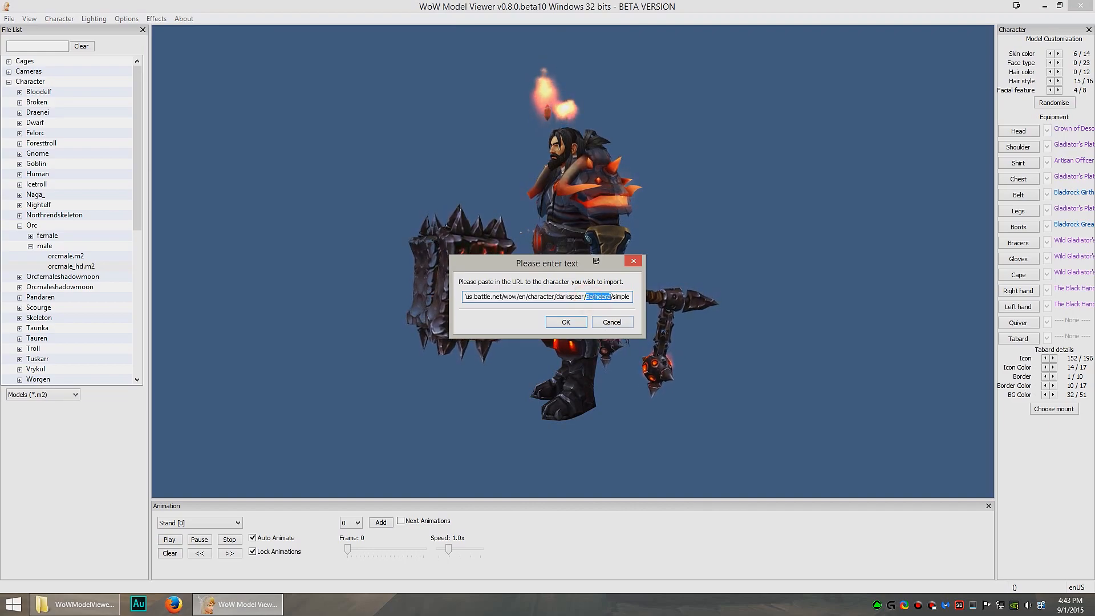
click(565, 322)
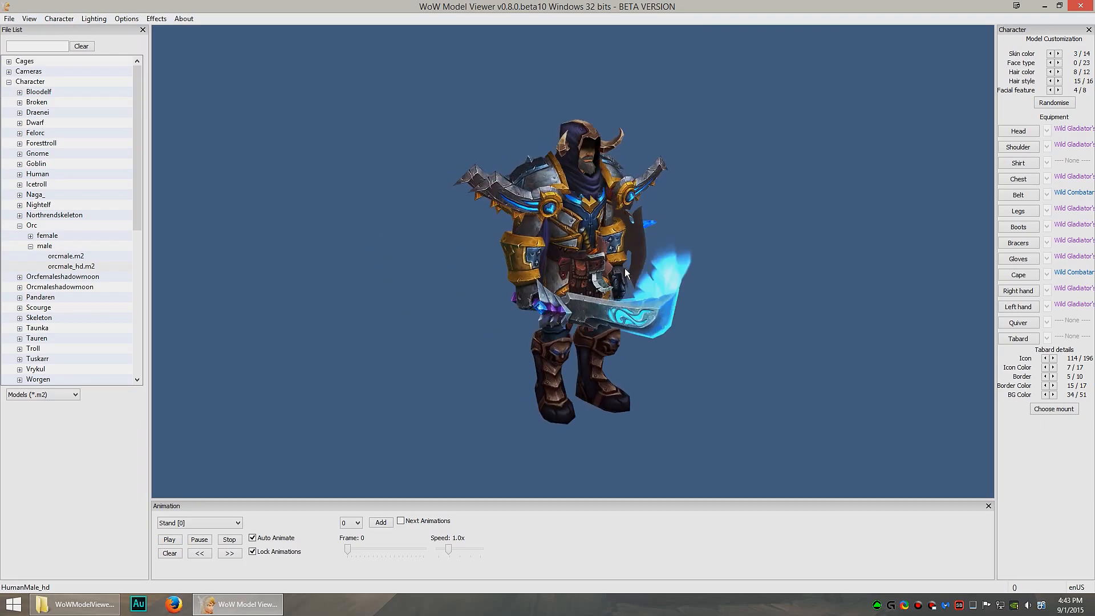
drag(625, 272, 590, 264)
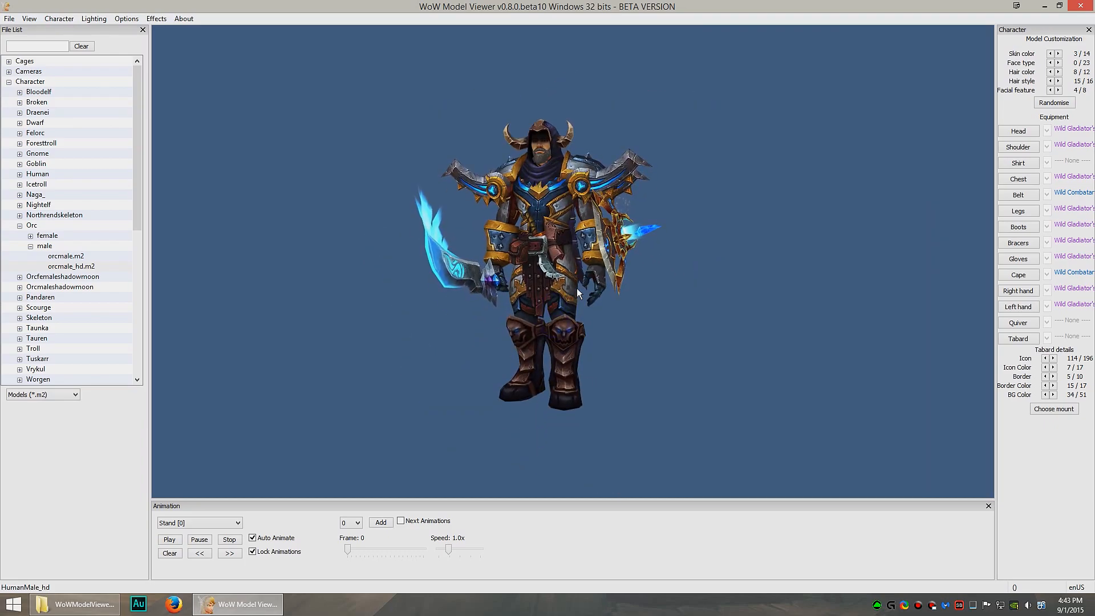
click(59, 19)
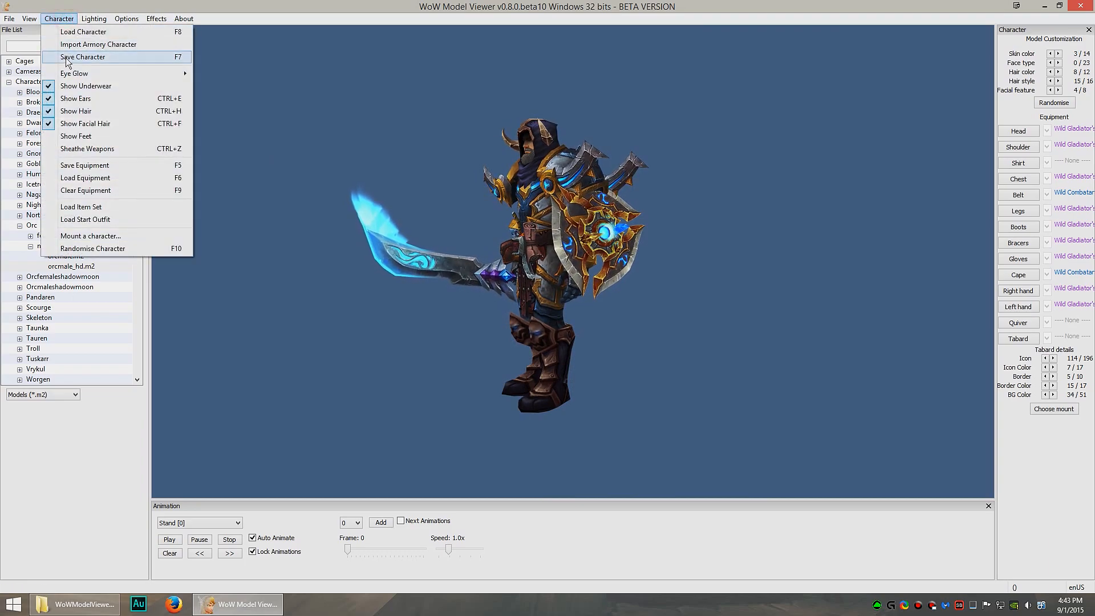
Cancel the Save Character dialog and choose Load Character from the Character menu
click(85, 57)
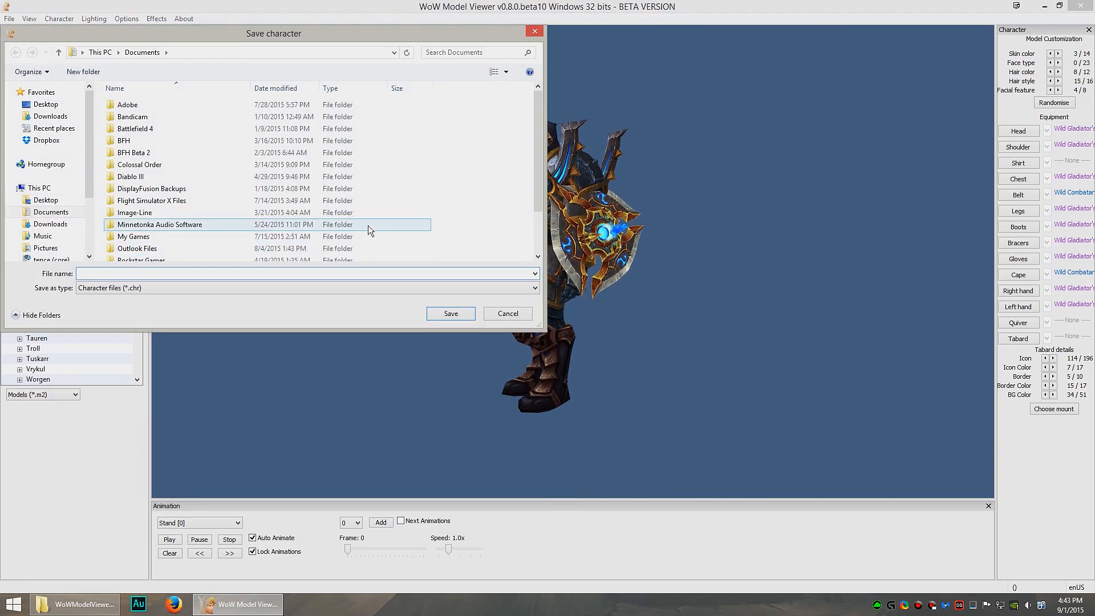
click(508, 313)
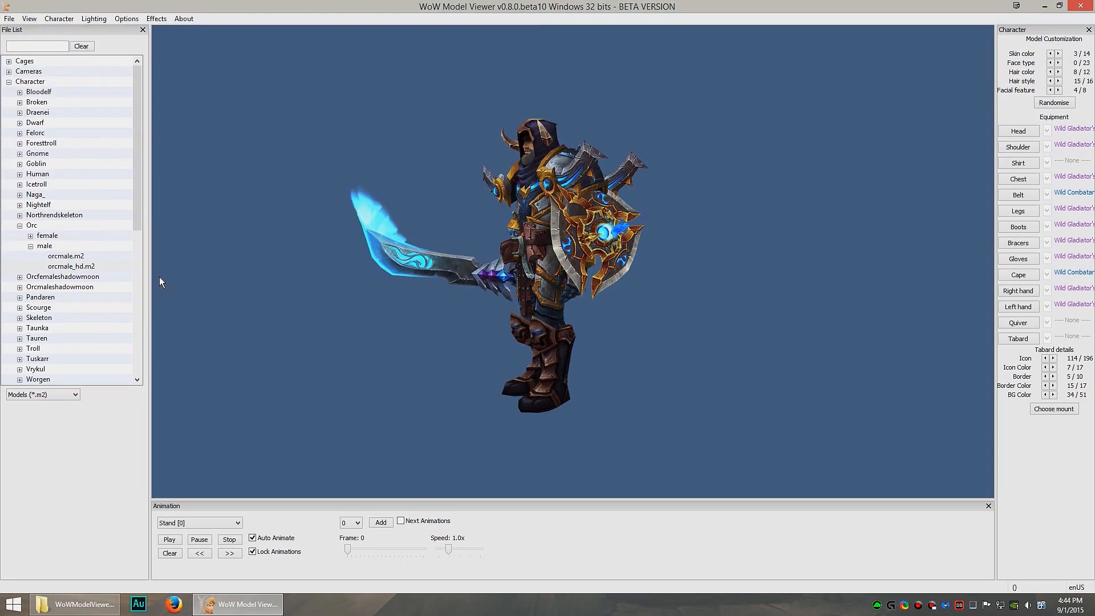
click(58, 18)
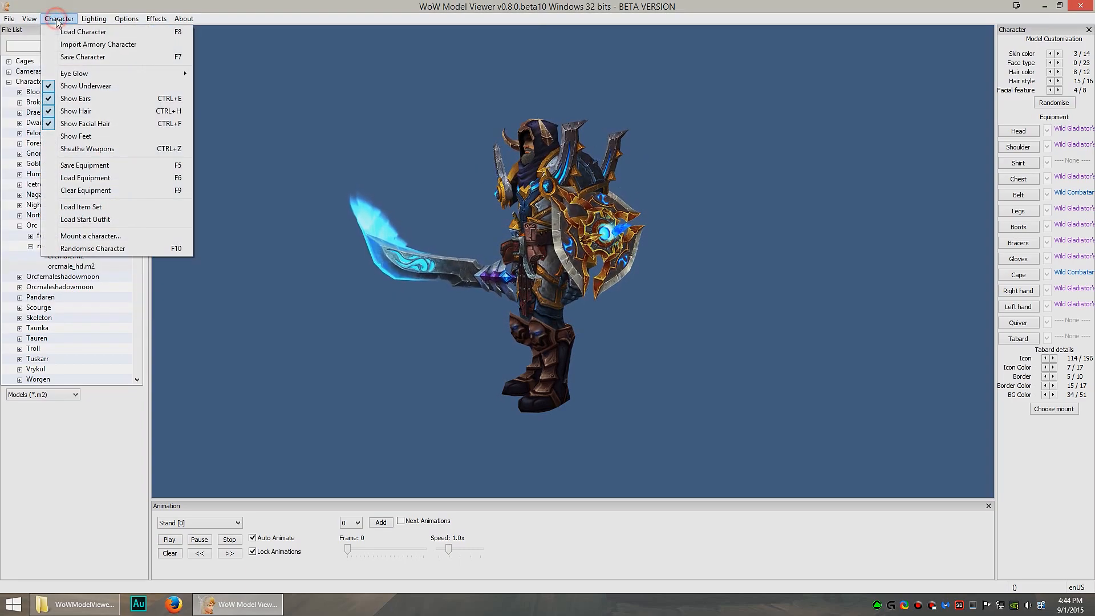
click(83, 32)
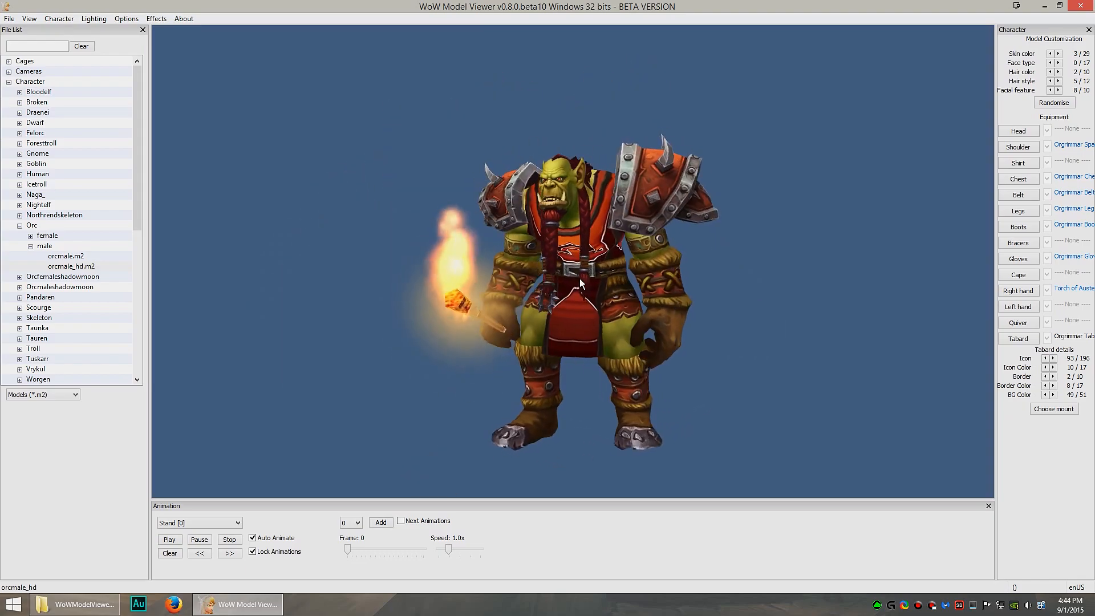
Rotate the loaded torch-carrying Orgrimmar orc to an angle and open the File menu
drag(579, 284, 564, 287)
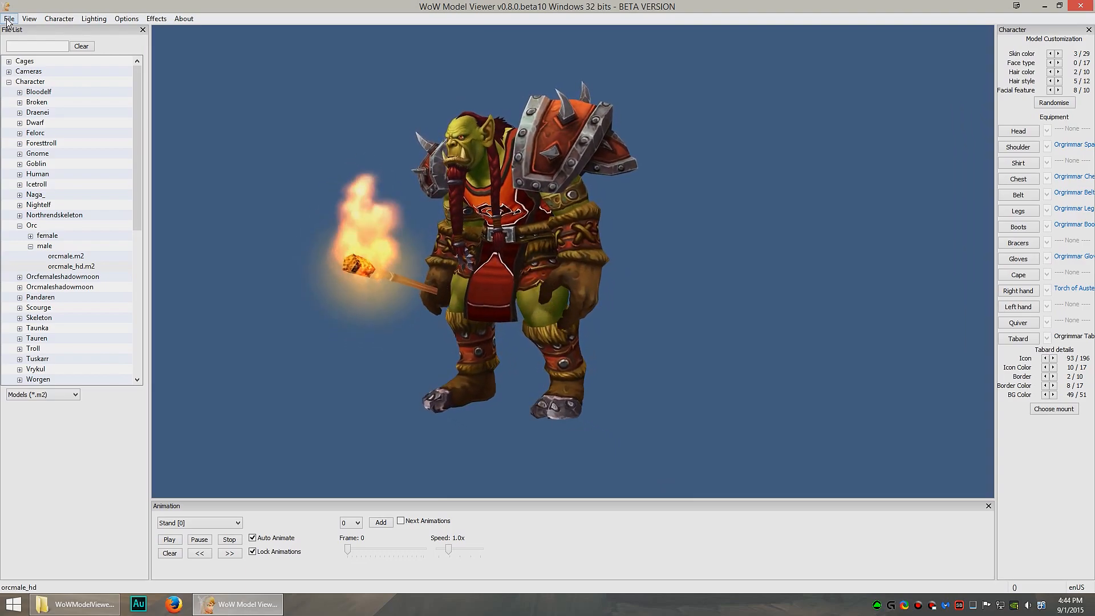
click(35, 18)
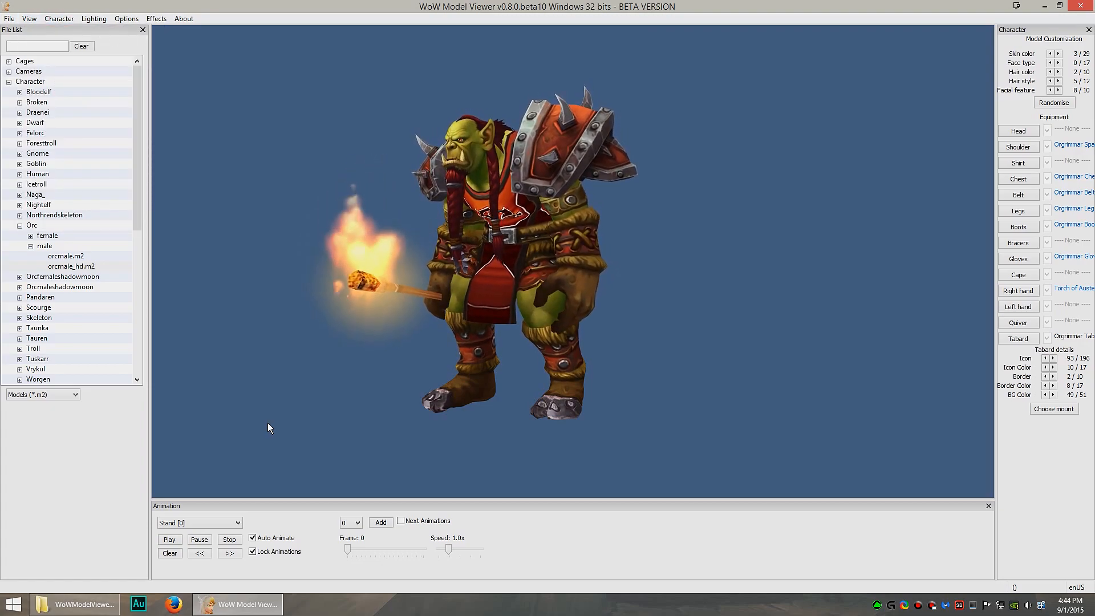
click(12, 5)
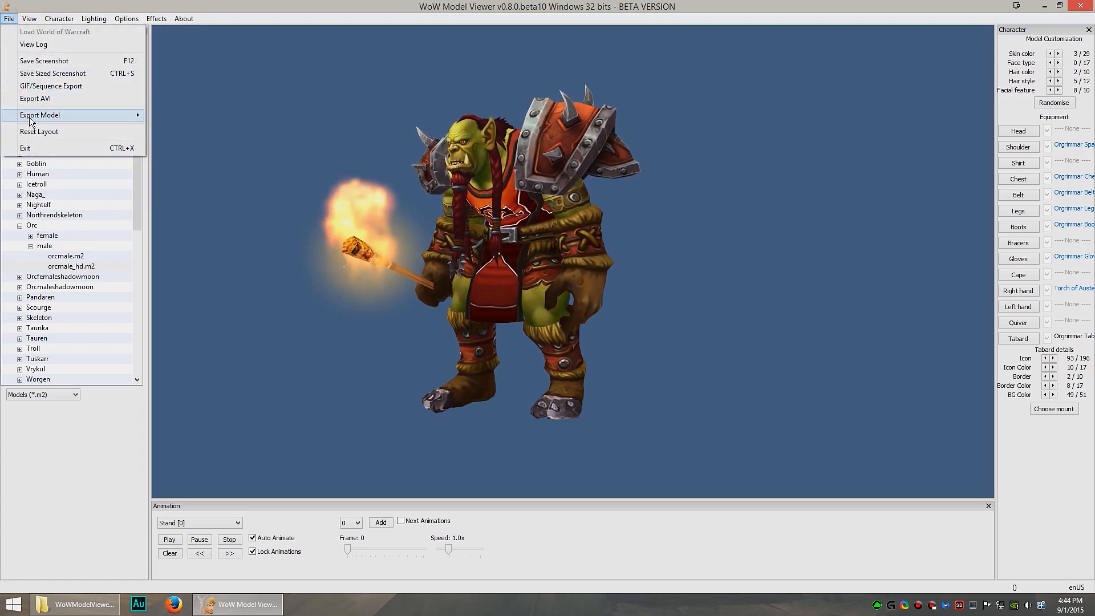
Choose Export Model > FBX to bring up the Animation Choice dialog
click(45, 115)
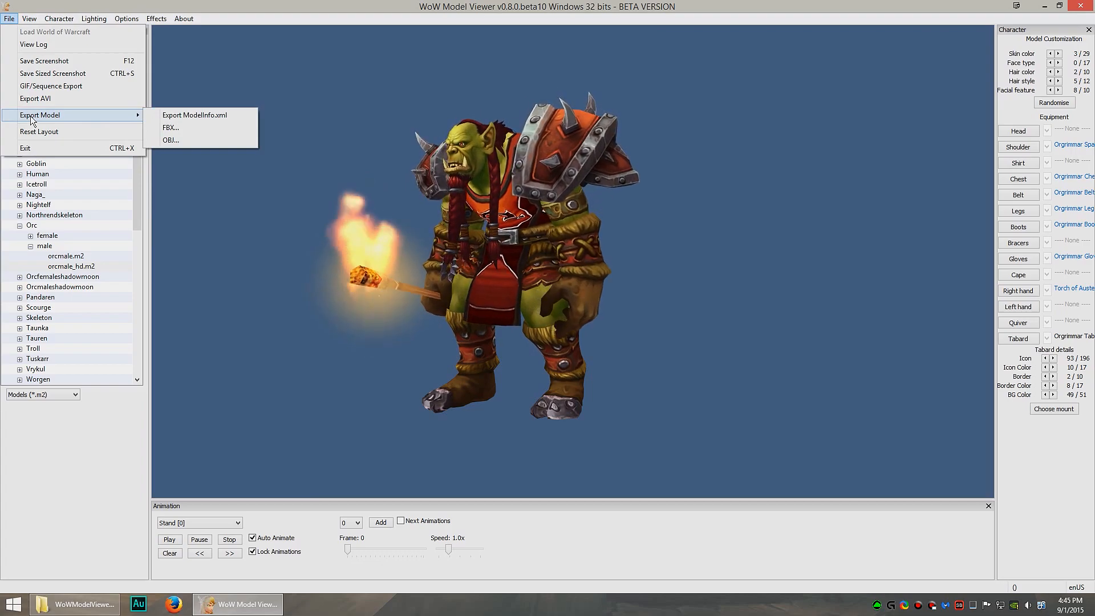
mouse_move(170, 140)
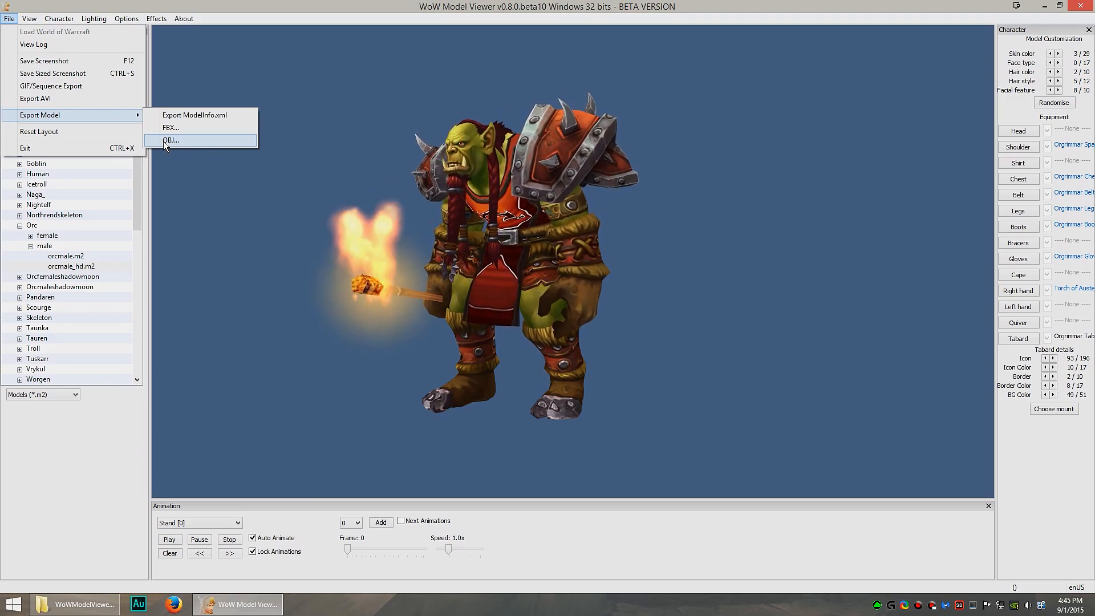
mouse_move(206, 129)
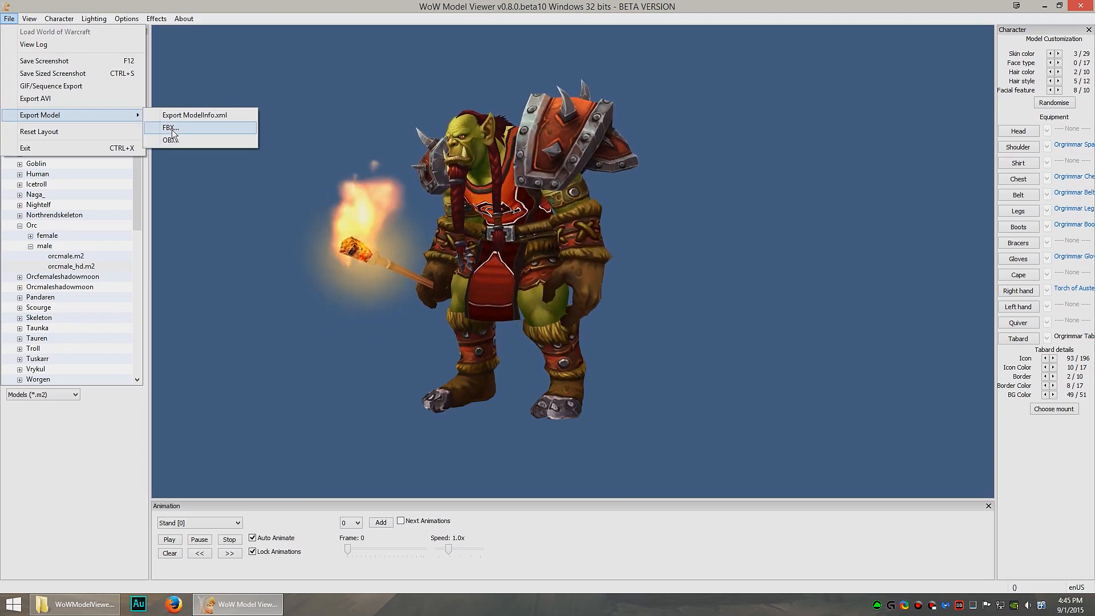
click(170, 128)
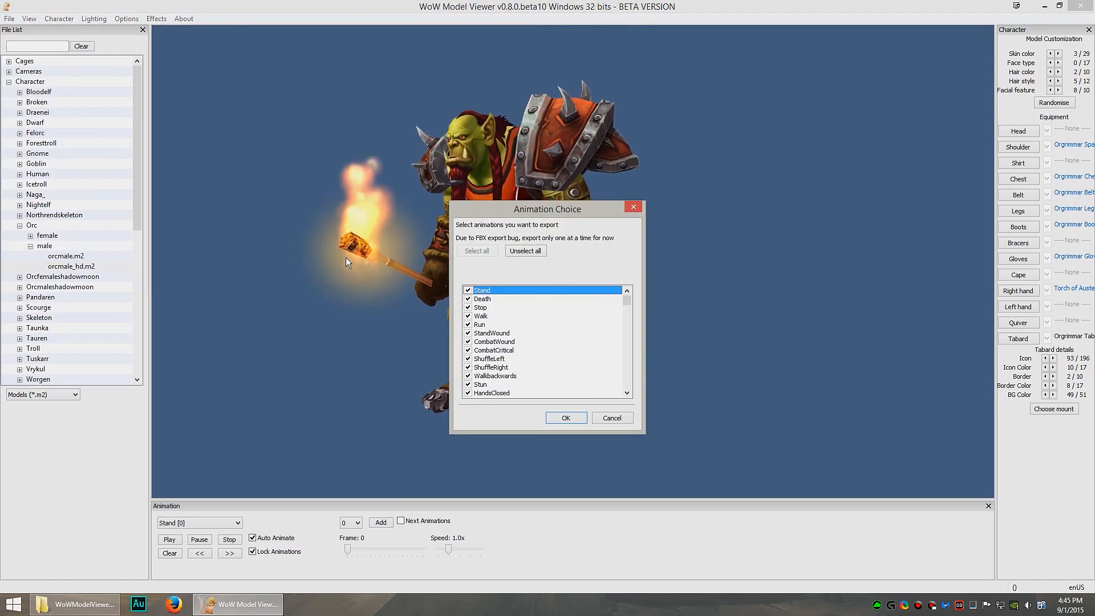
Unselect all animations in the Animation Choice dialog
click(525, 250)
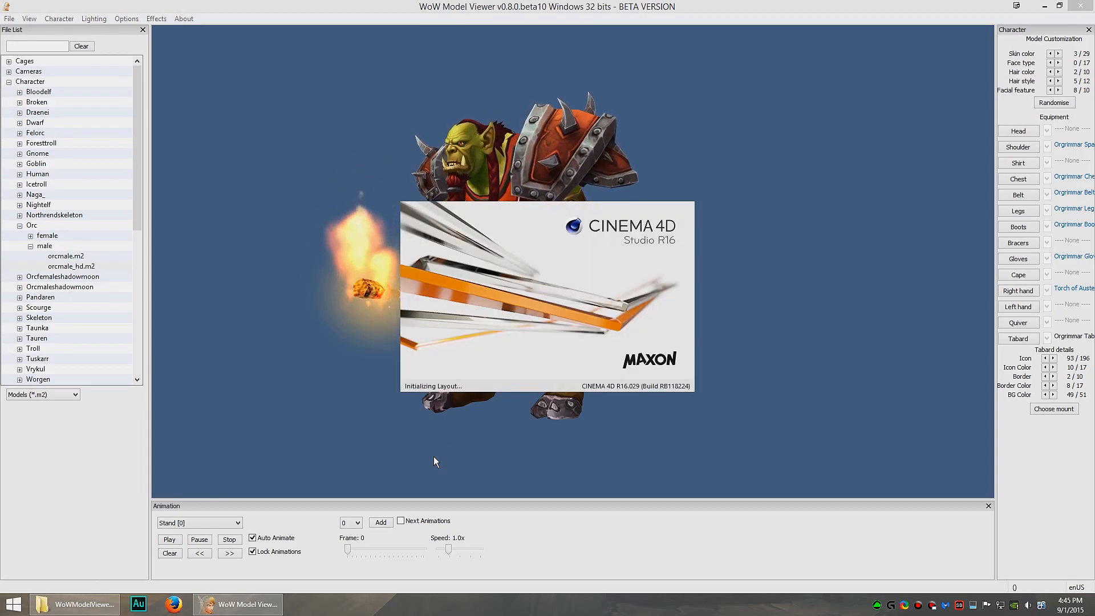
Load the orc-walk FBX, play its walk animation, then begin exporting the orc from Model Viewer
click(112, 244)
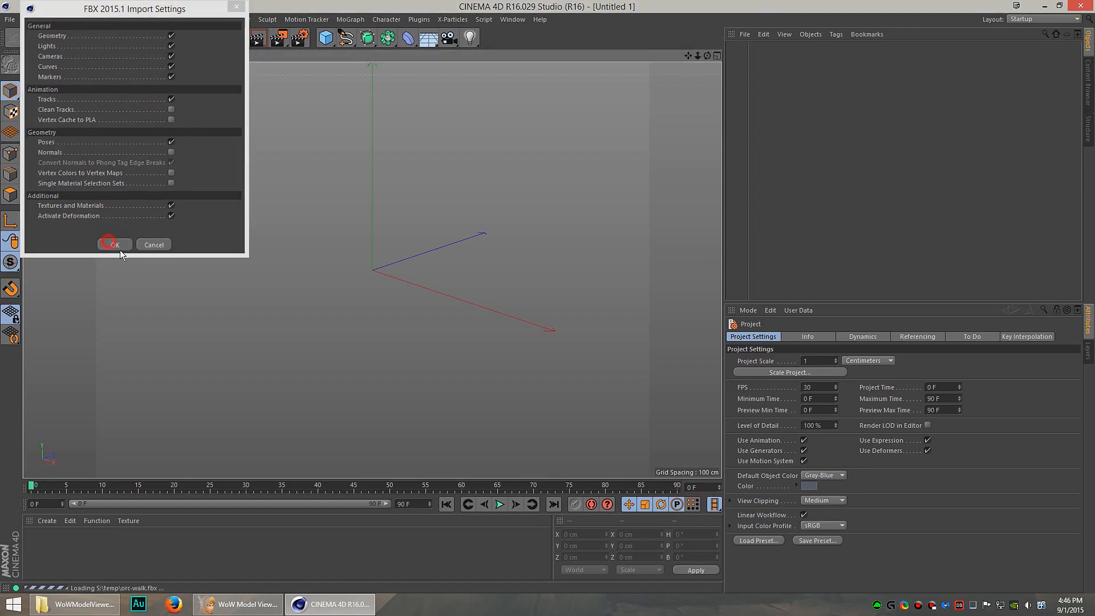
click(113, 245)
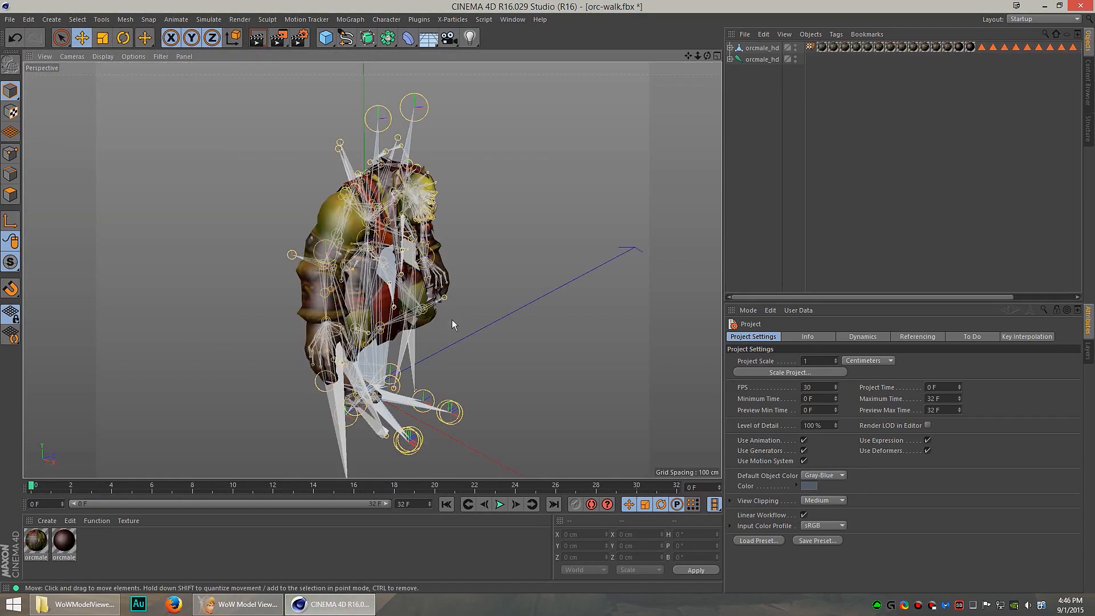
click(135, 486)
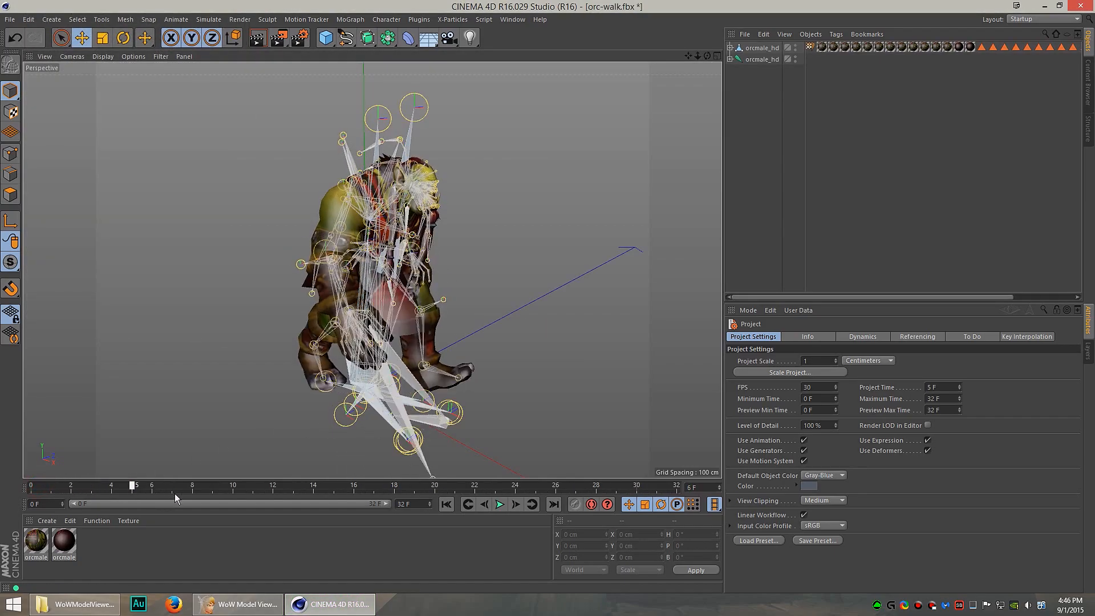
click(500, 504)
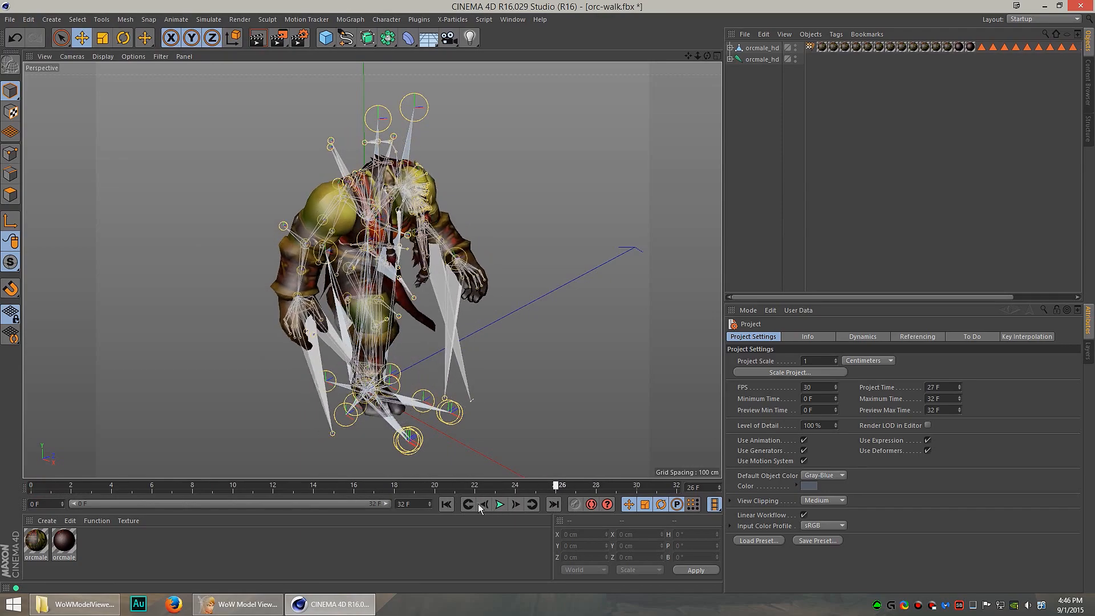
click(483, 505)
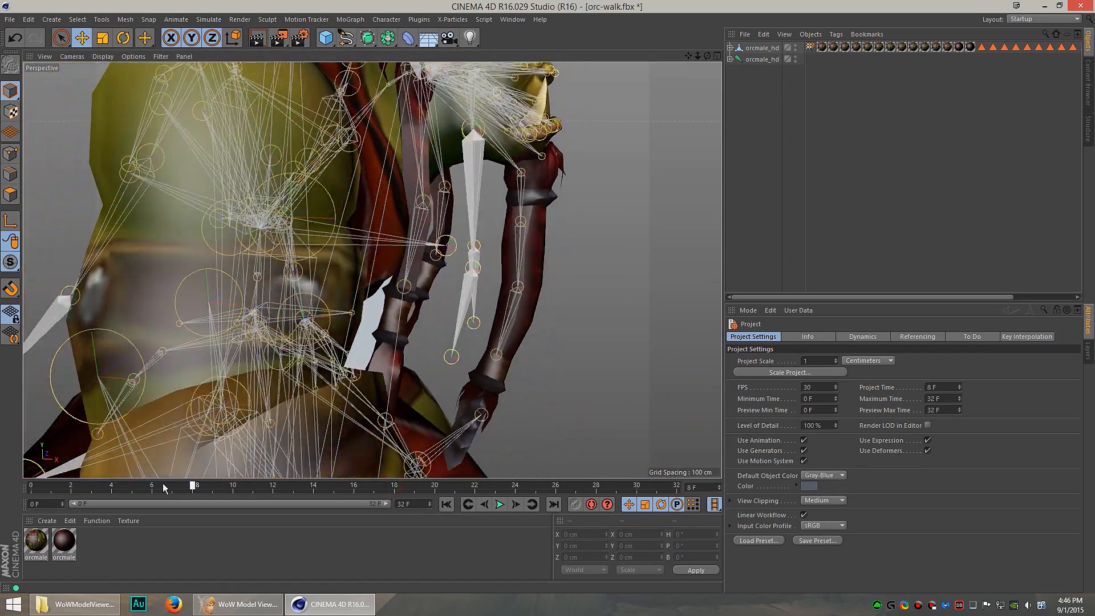
click(239, 604)
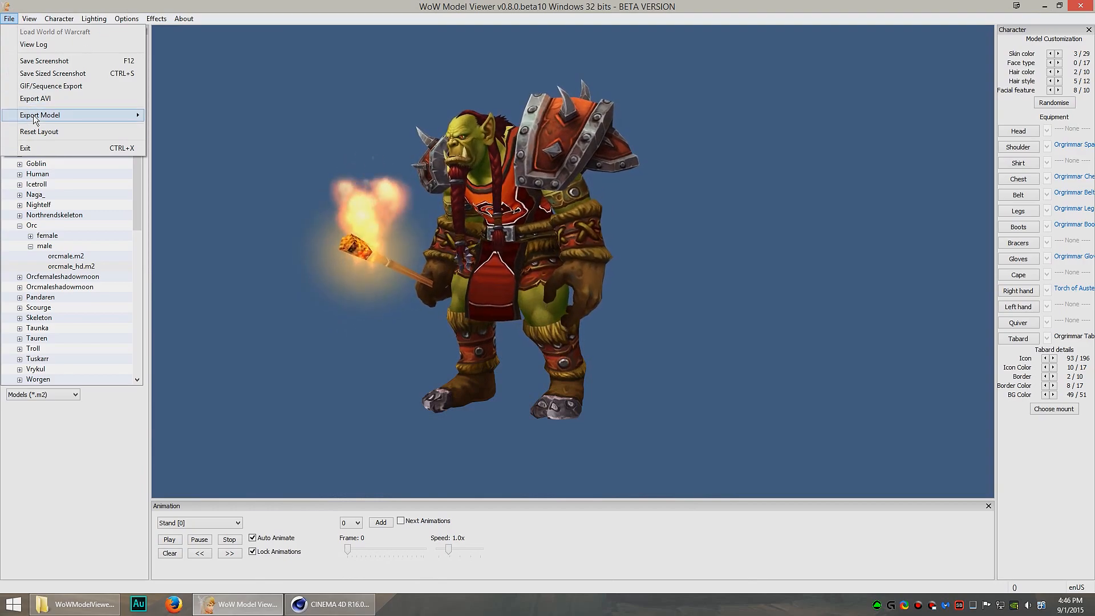
click(38, 115)
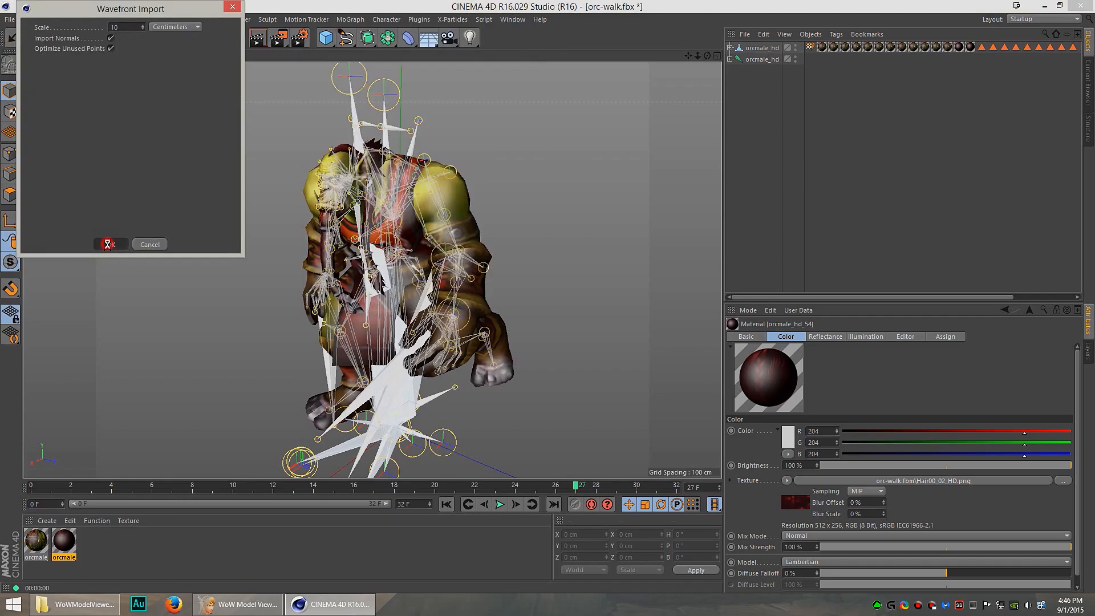
Confirm the Wavefront import so the orc OBJ loads as a static model
click(110, 244)
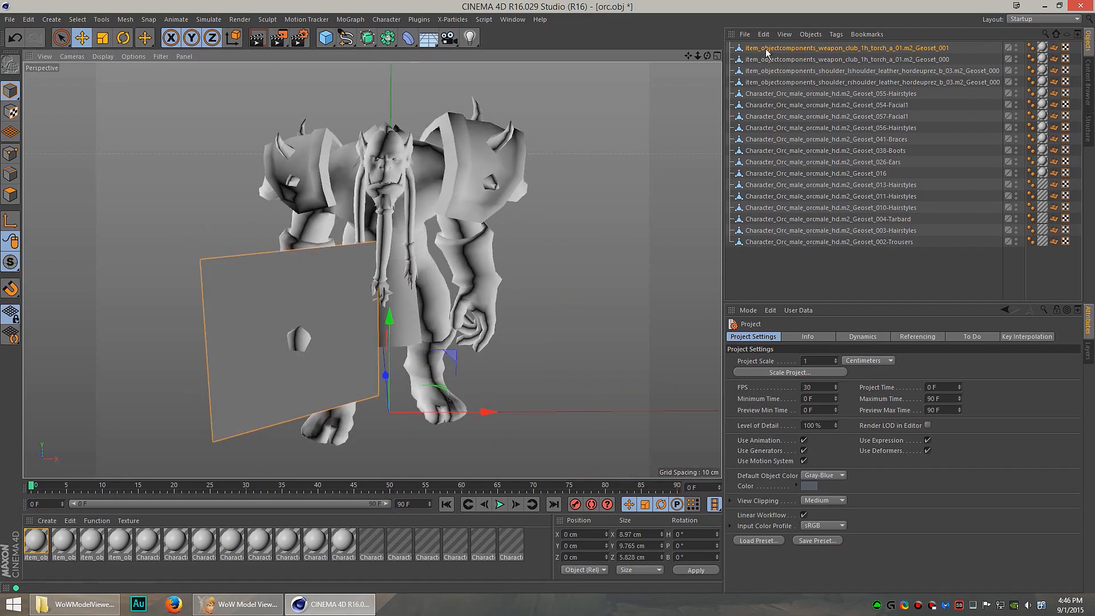
mouse_move(778, 62)
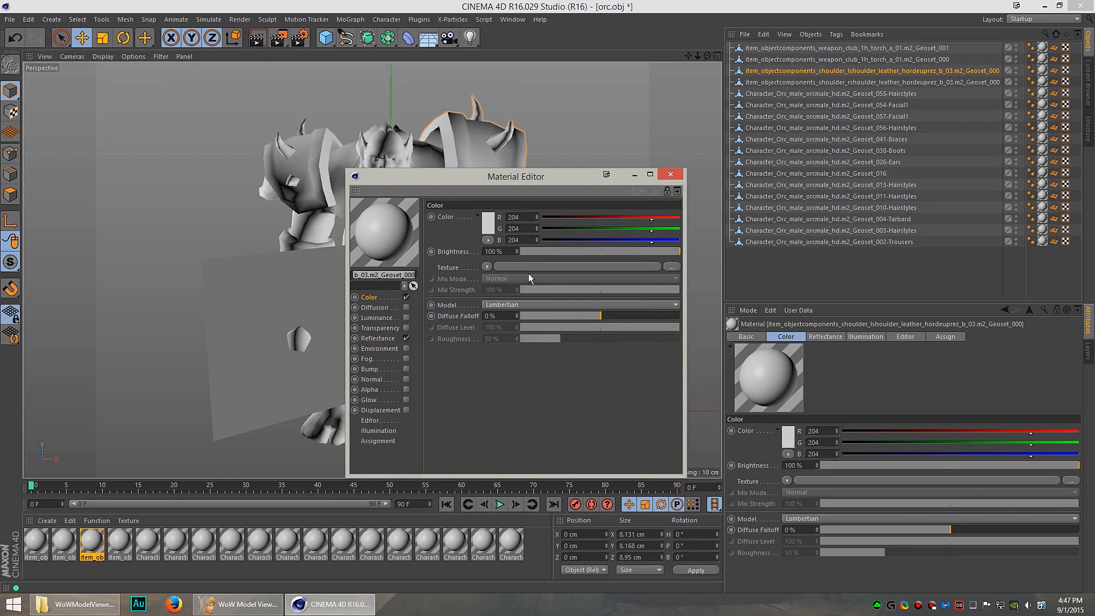
Load texture images into the shoulder material and the hair material
click(671, 267)
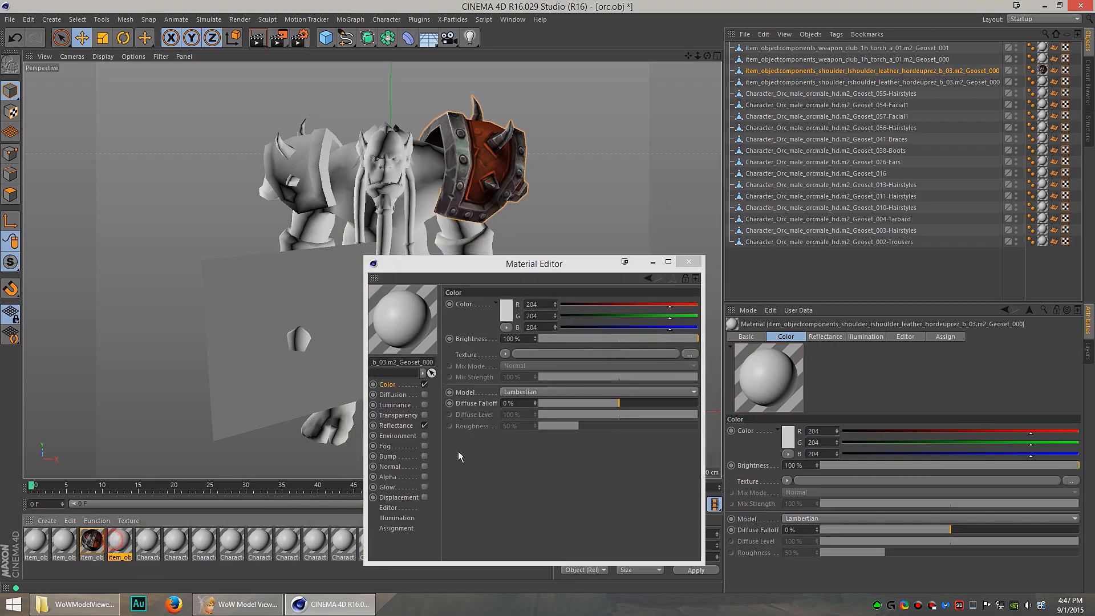
mouse_move(910, 329)
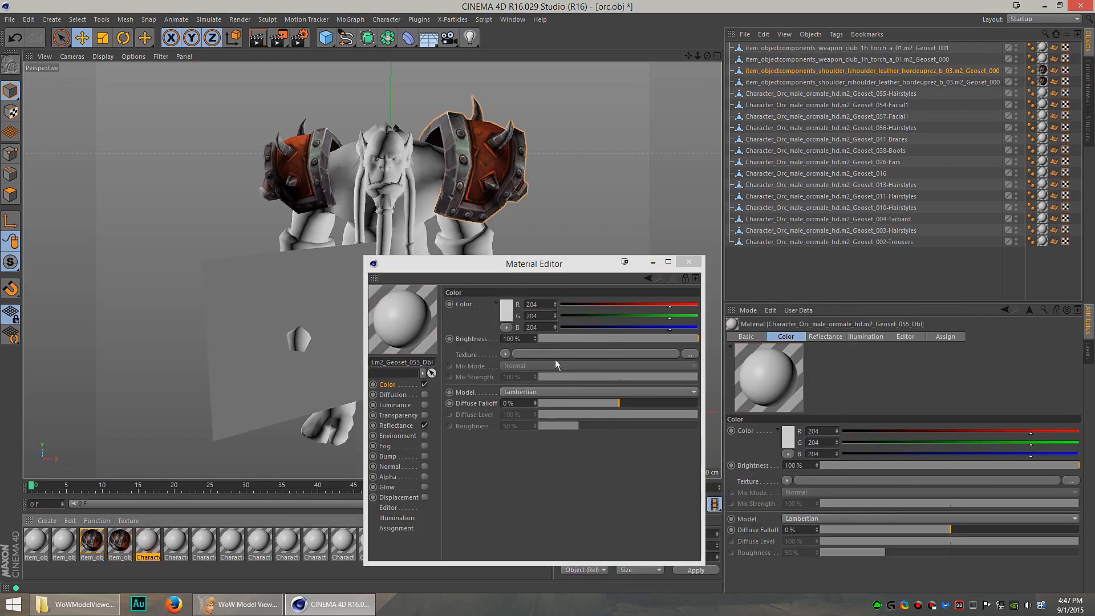
click(689, 354)
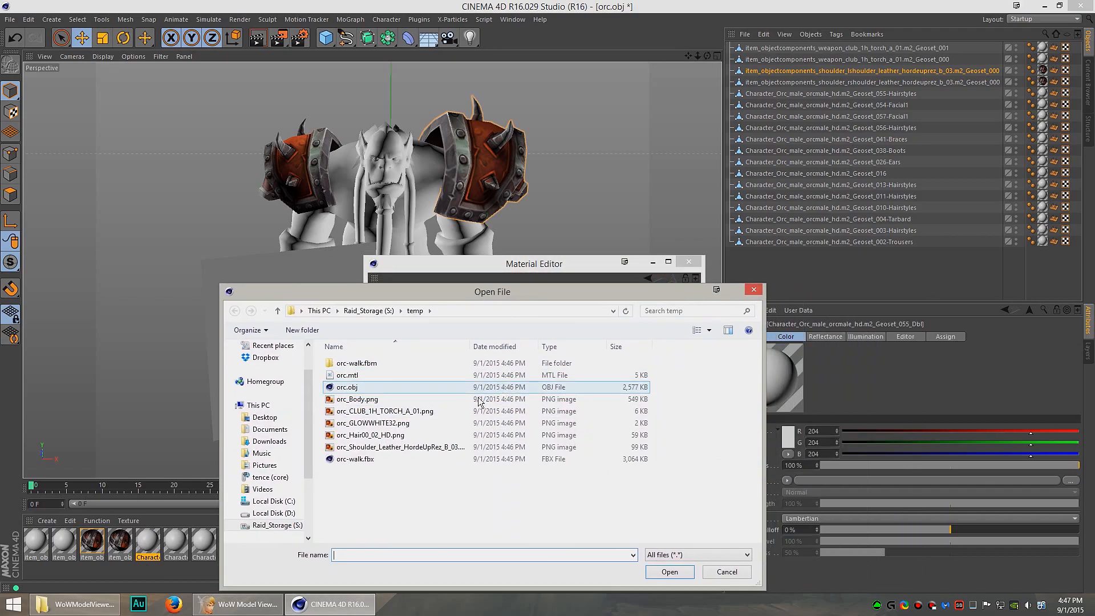
mouse_move(392, 451)
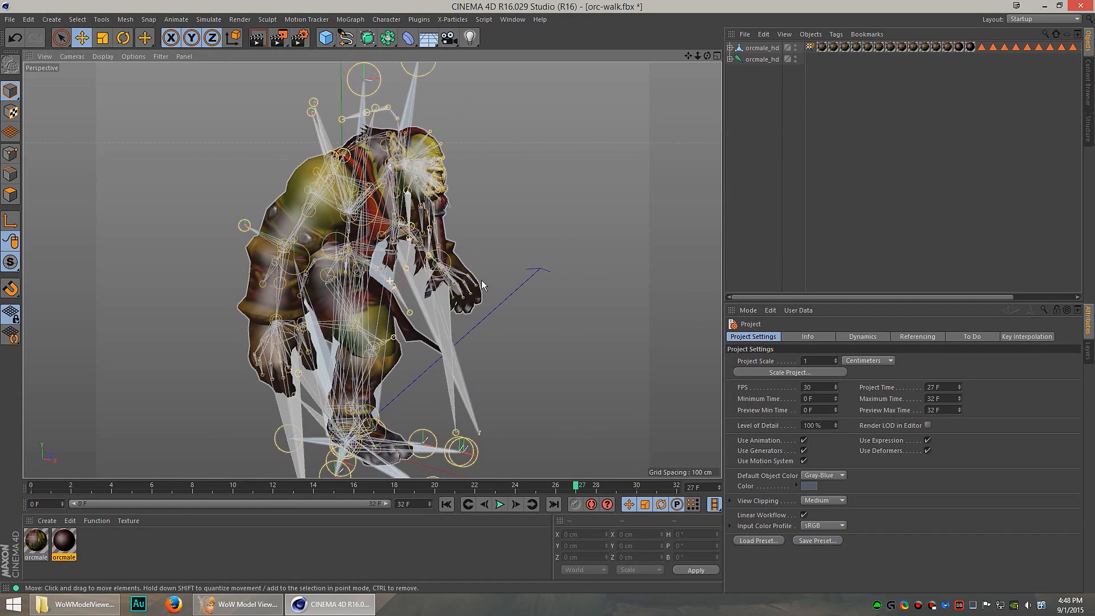
mouse_move(465, 216)
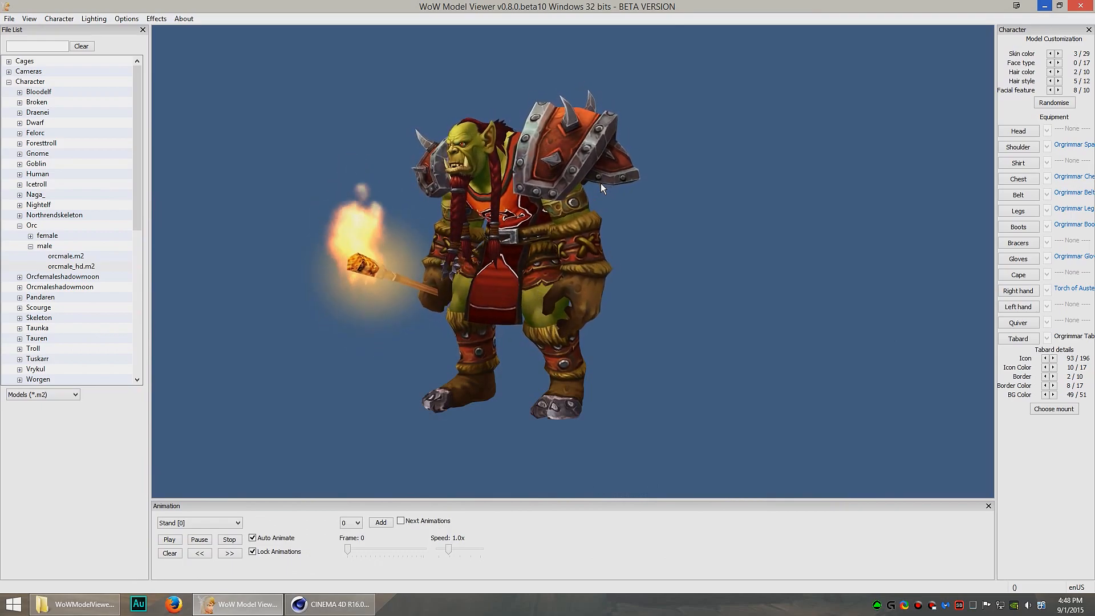
Randomise the character into a pandaren in glowing blue armour with a scythe
click(59, 18)
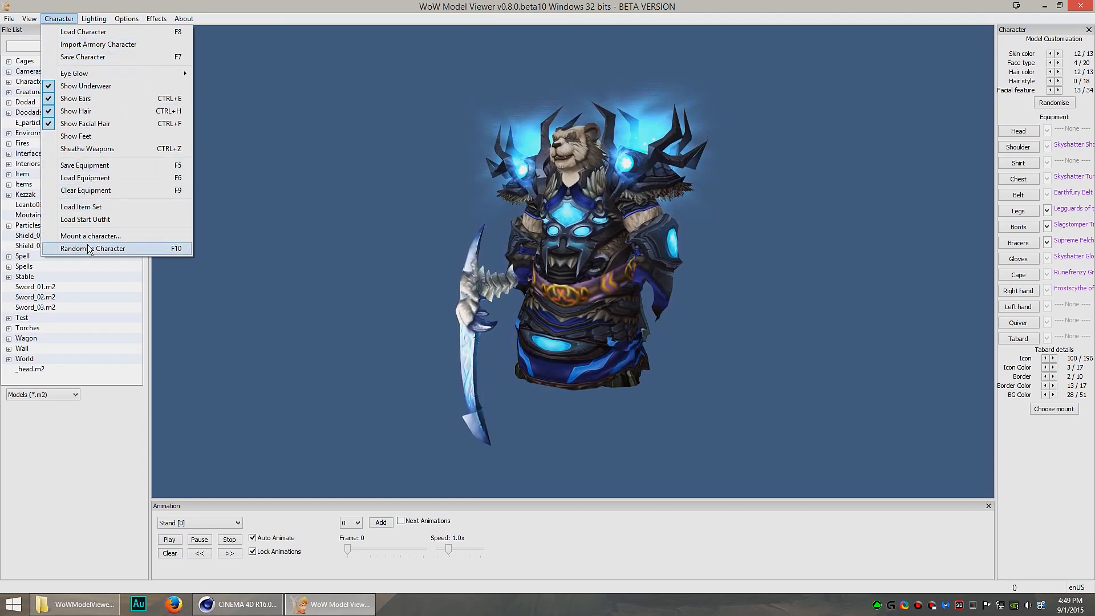
click(25, 18)
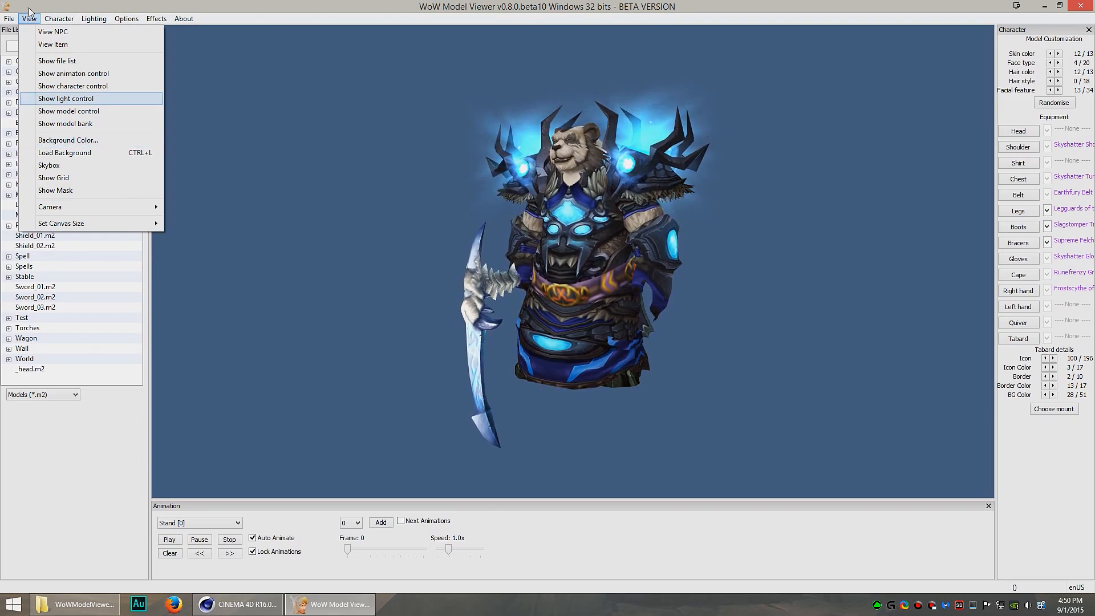
Set the viewer background colour to pure green
click(67, 140)
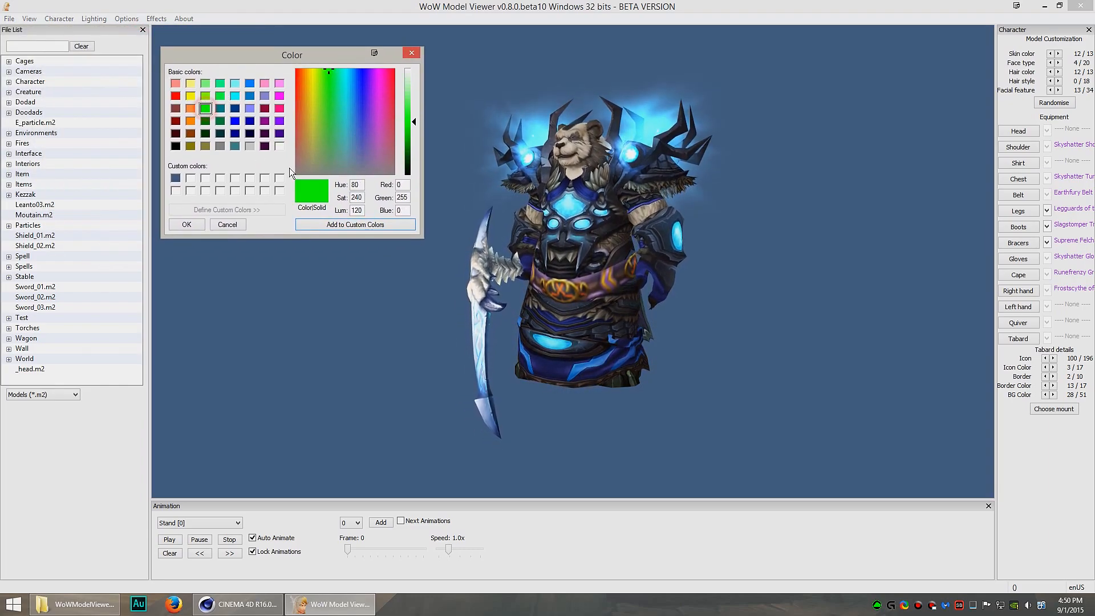
click(187, 224)
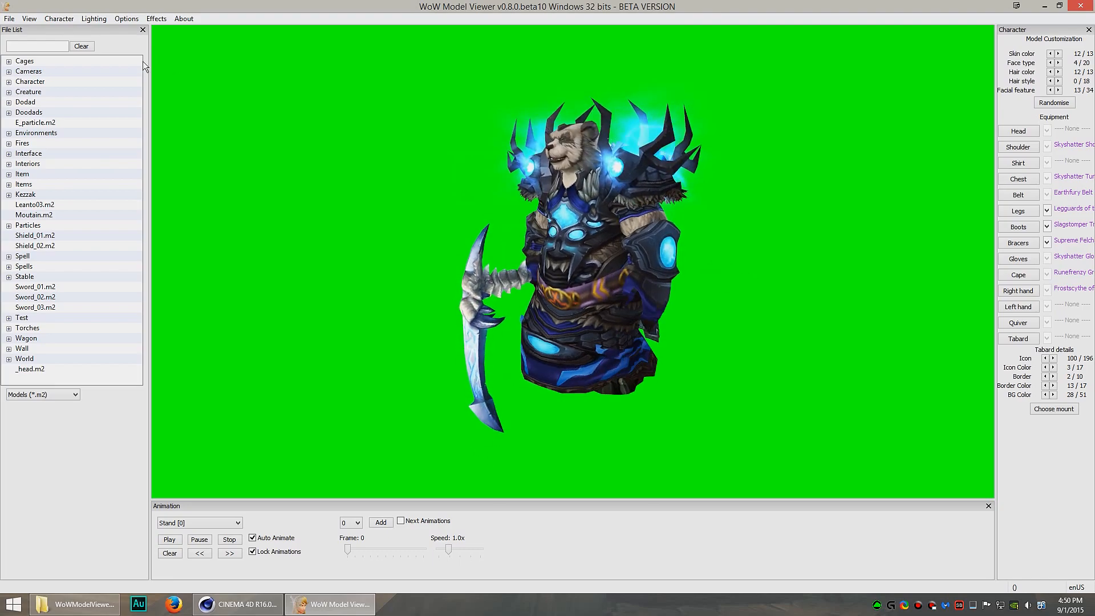
click(33, 19)
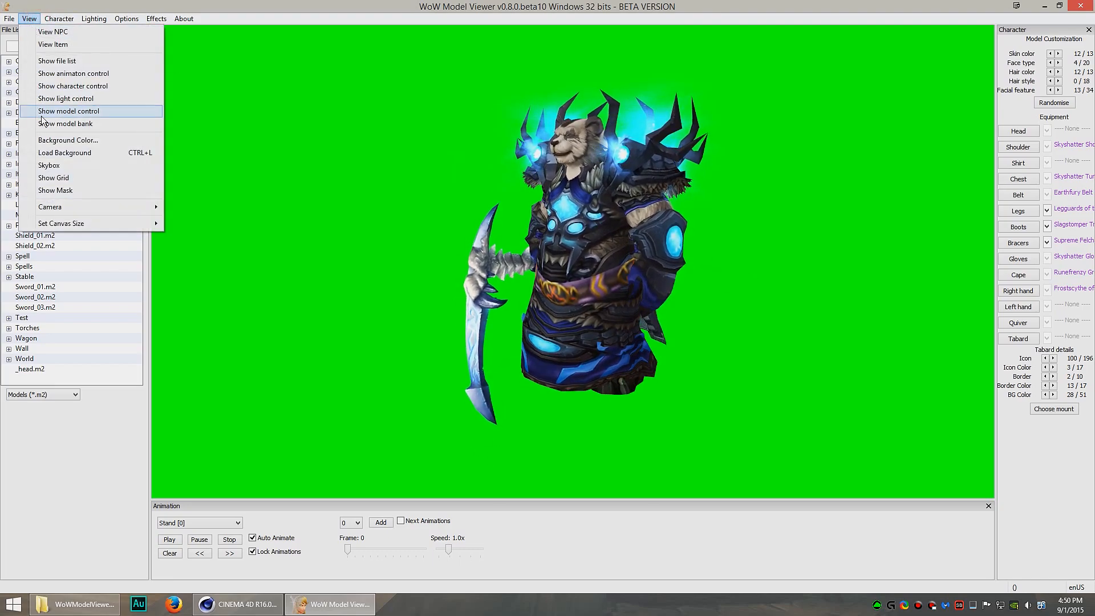
Apply a pure blue background, then reopen the background colour chooser
click(67, 140)
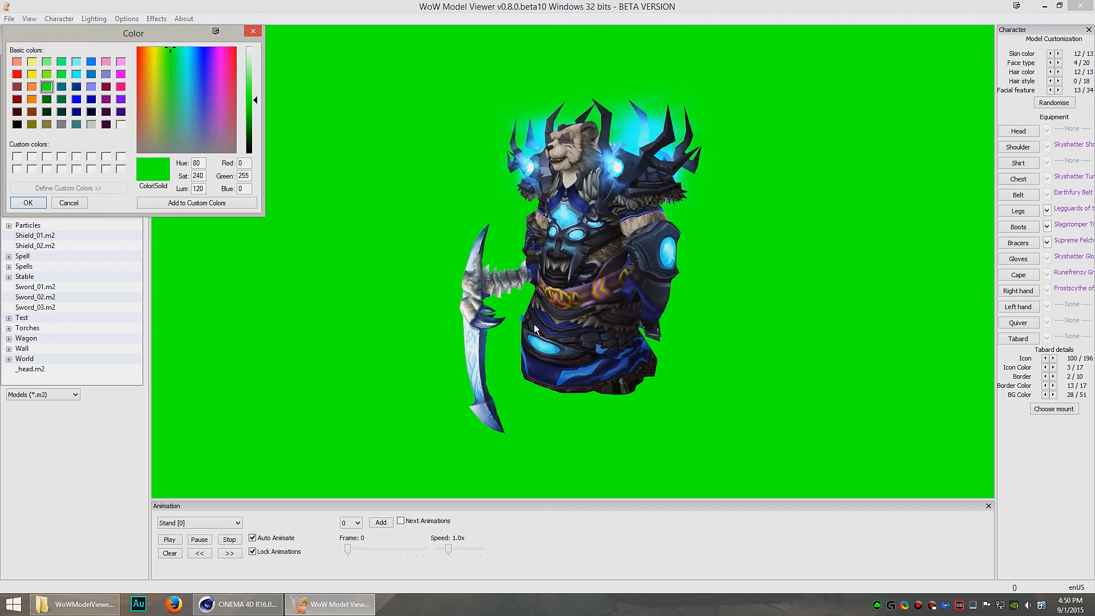
click(76, 99)
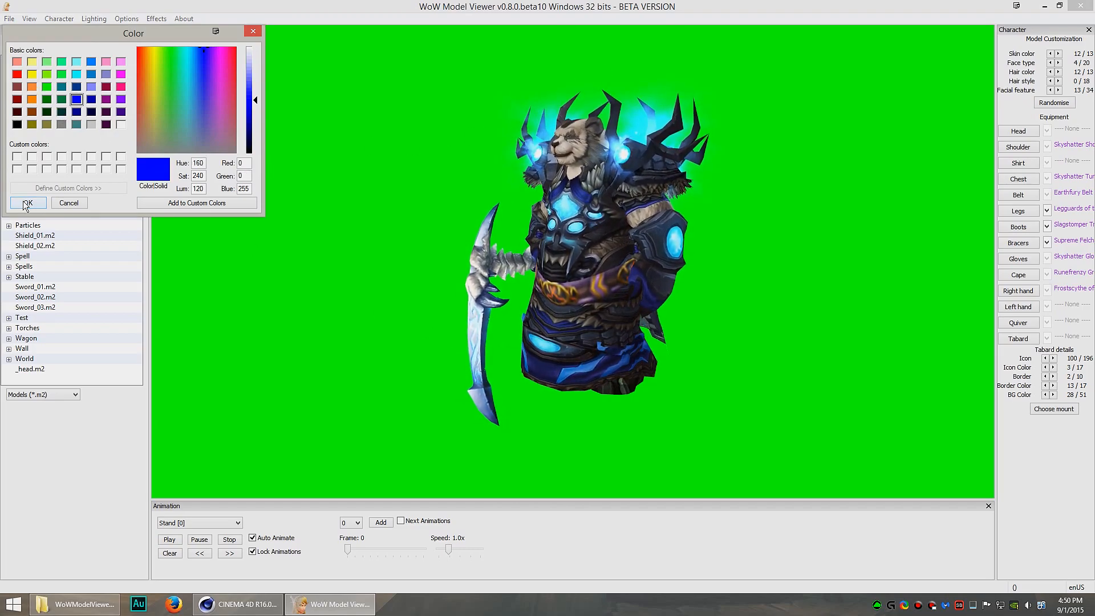
click(27, 202)
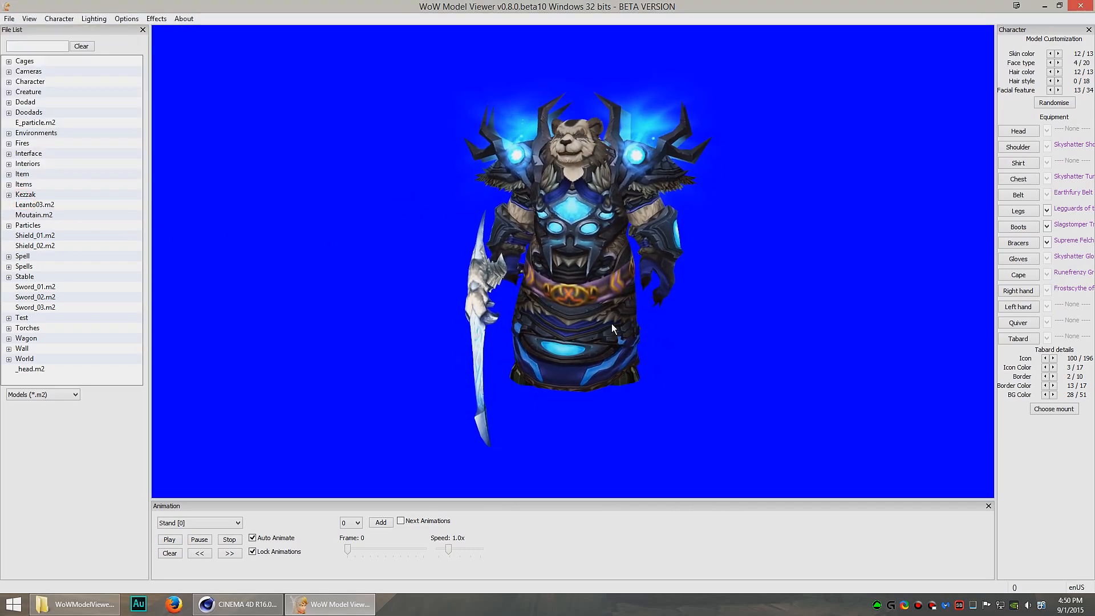
click(34, 18)
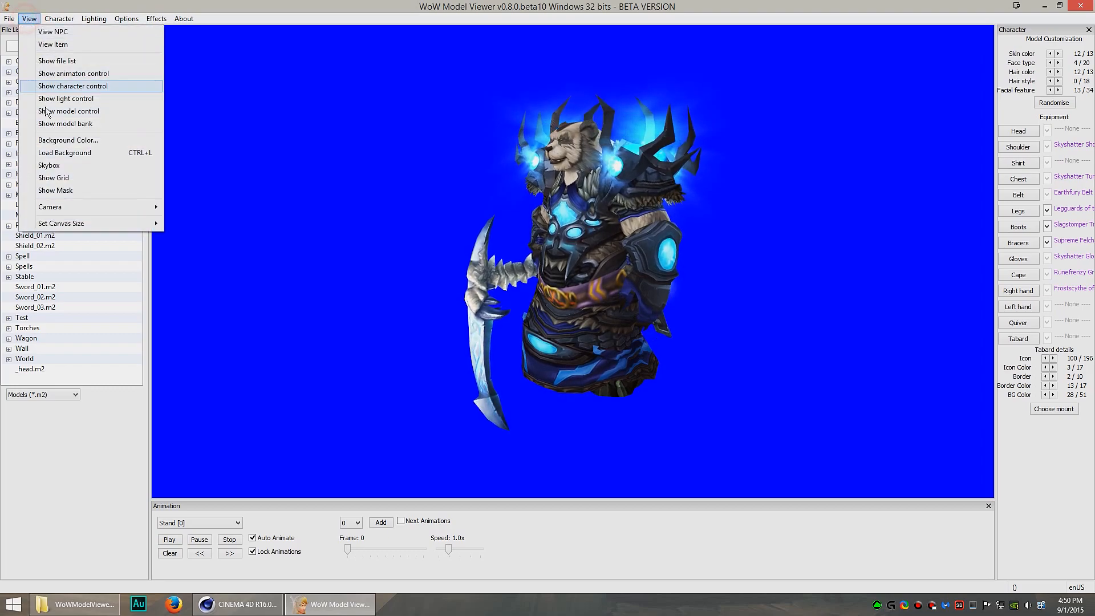
click(68, 139)
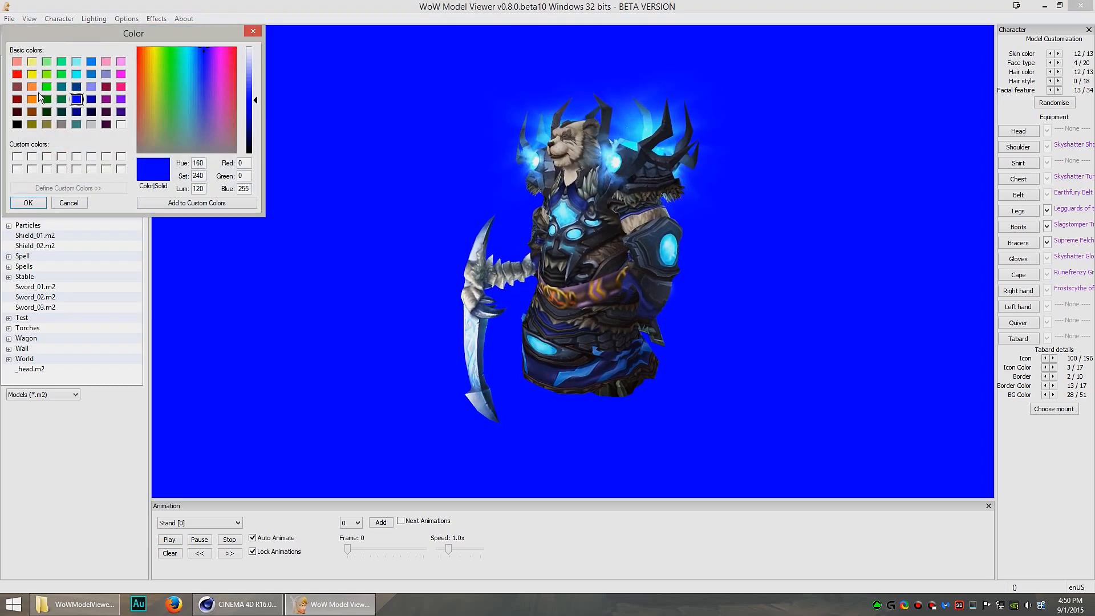